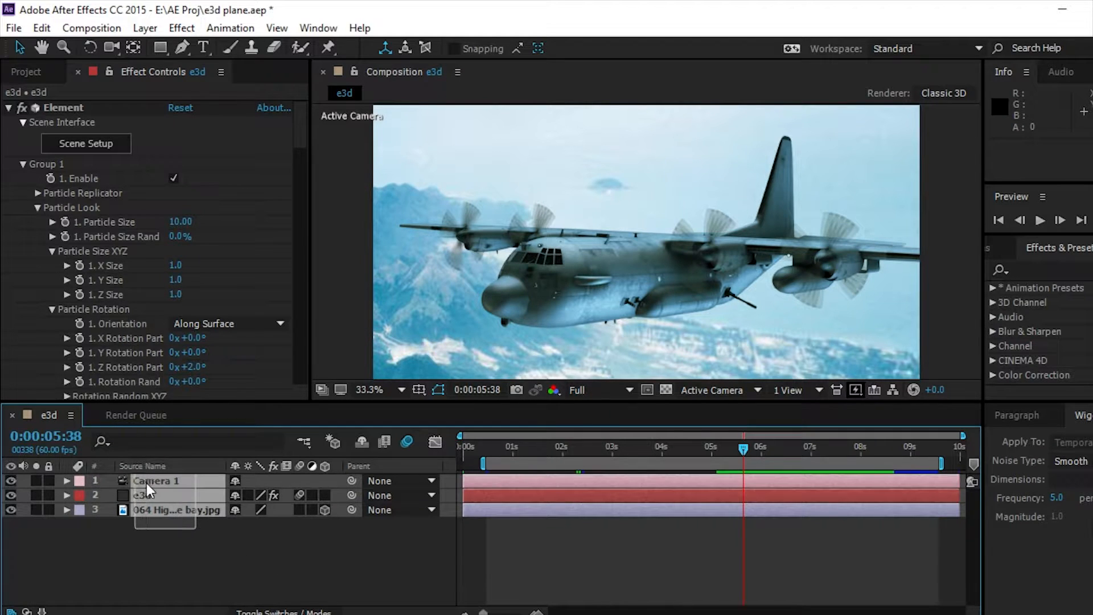
Review the reference comp's photo, camera and Element layers before building the new one
{"action": "left_click", "coordinate": [175, 510]}
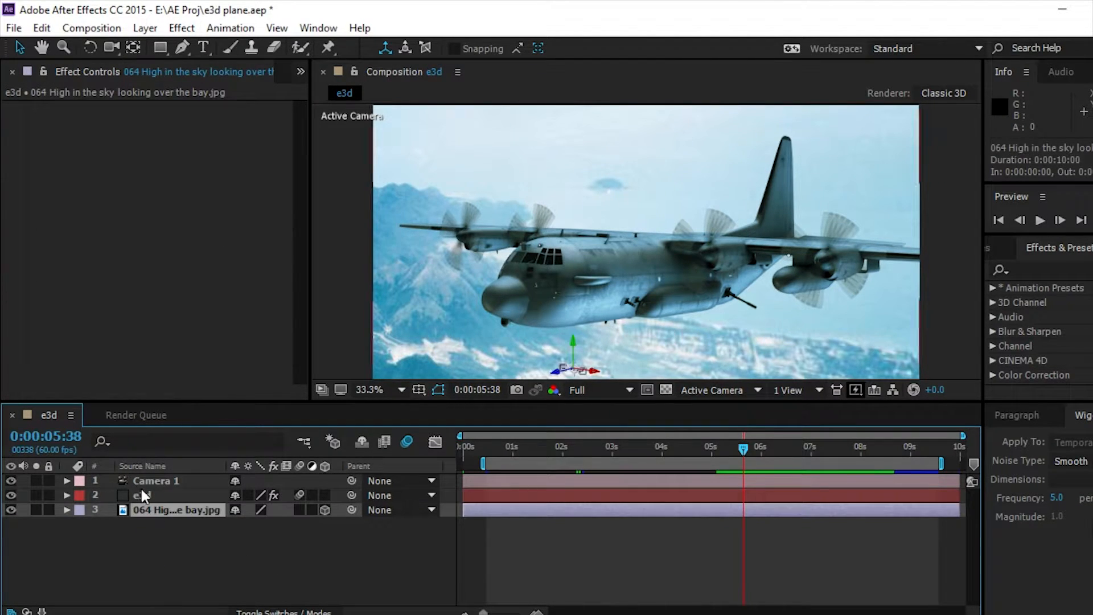
{"action": "left_click", "coordinate": [154, 480]}
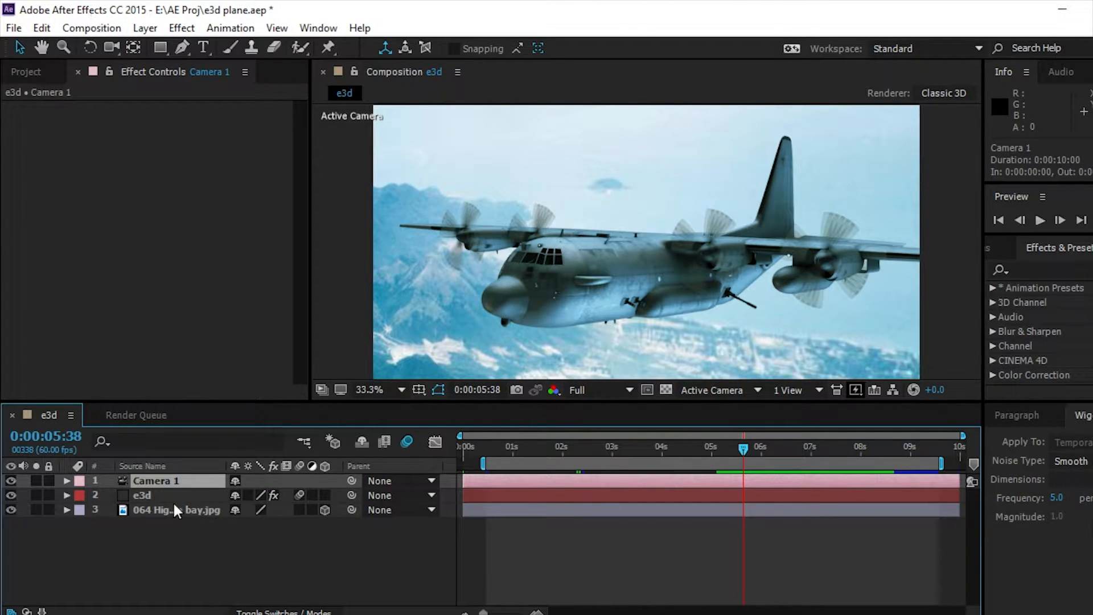
{"action": "left_click", "coordinate": [142, 495]}
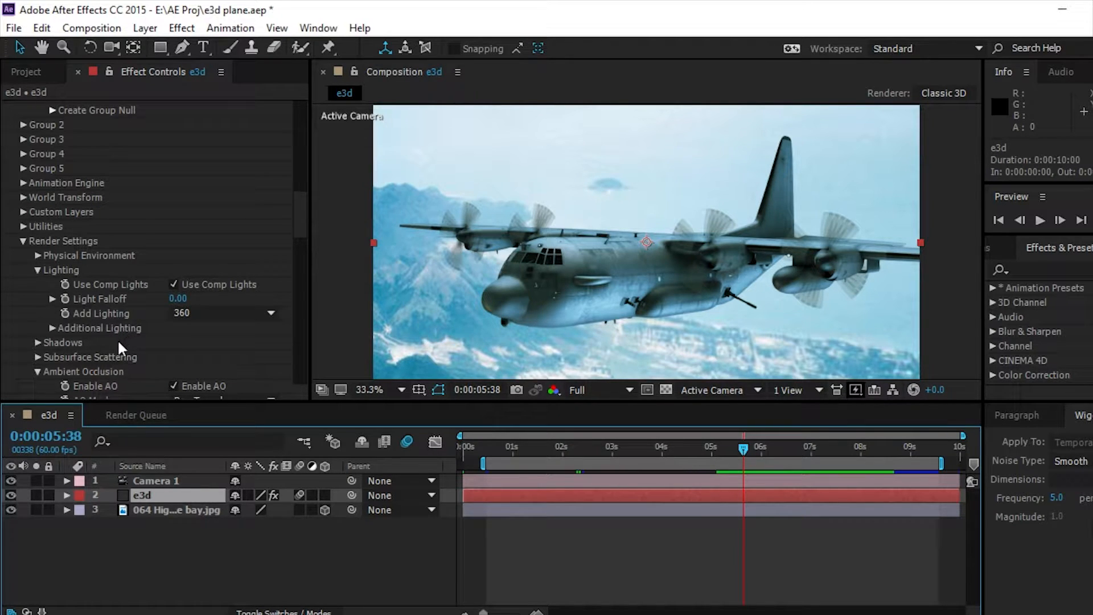
{"action": "mouse_move", "coordinate": [151, 343]}
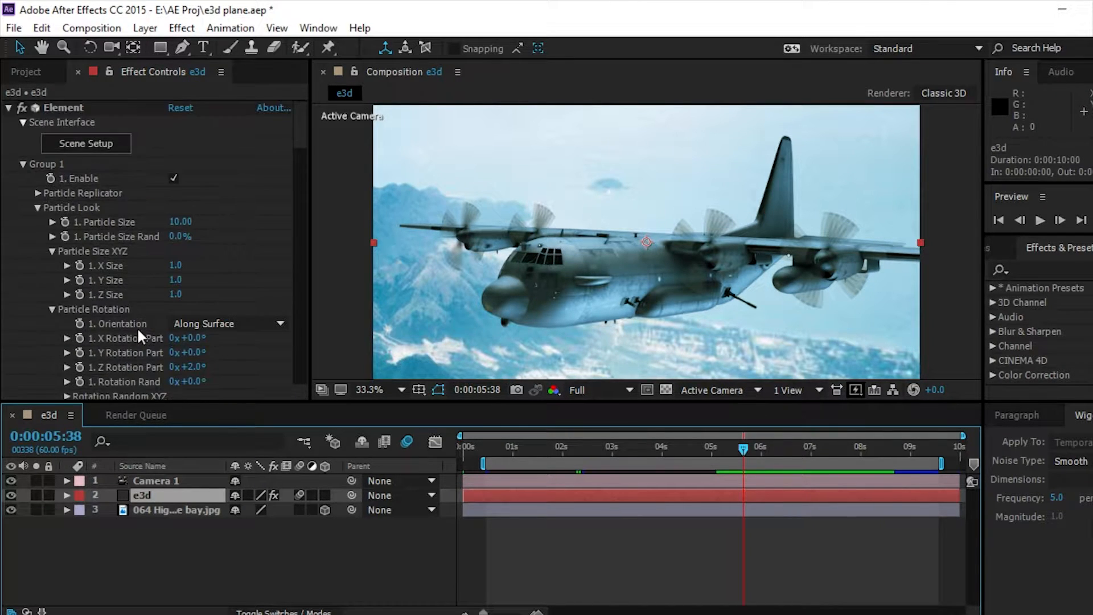
{"action": "mouse_move", "coordinate": [80, 148]}
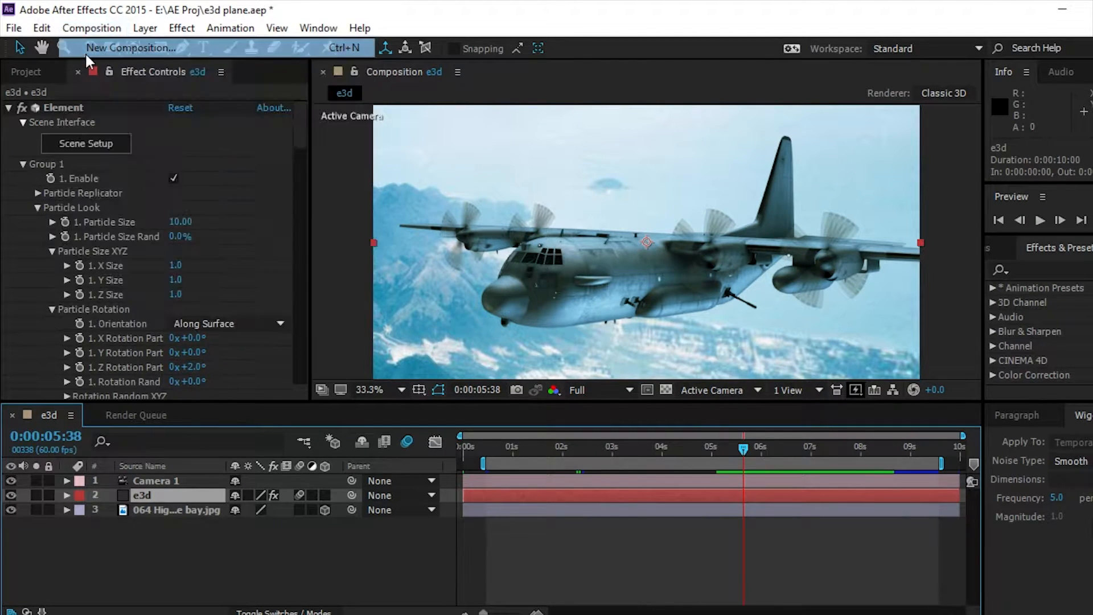
Create Comp 2 with the bay photo as 3D layer bg at position 1563, 1145, 7431
{"action": "left_click", "coordinate": [129, 48]}
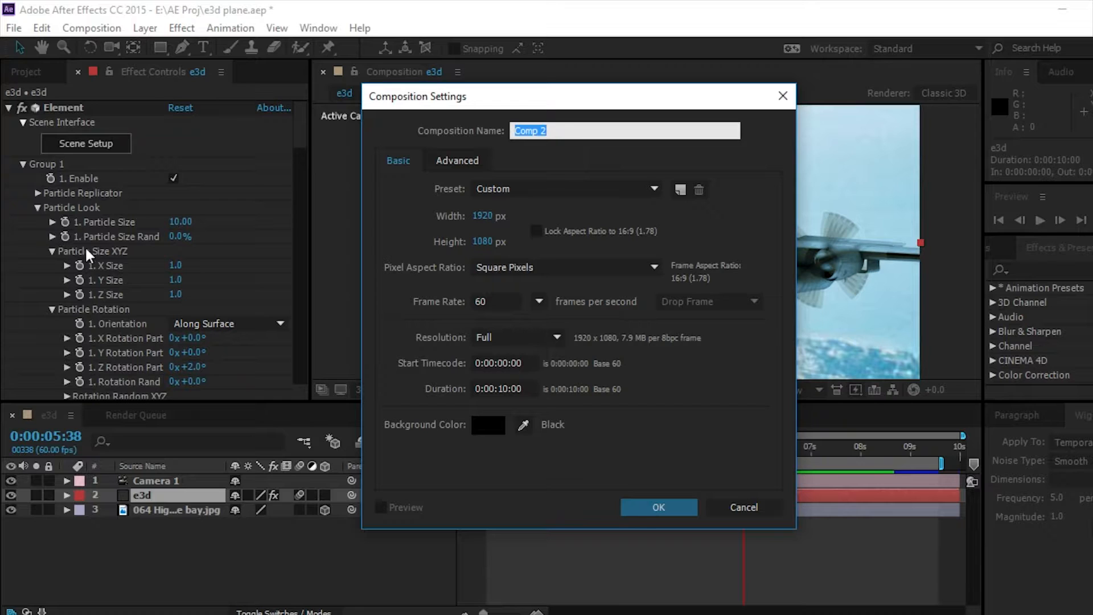
{"action": "left_click", "coordinate": [658, 507]}
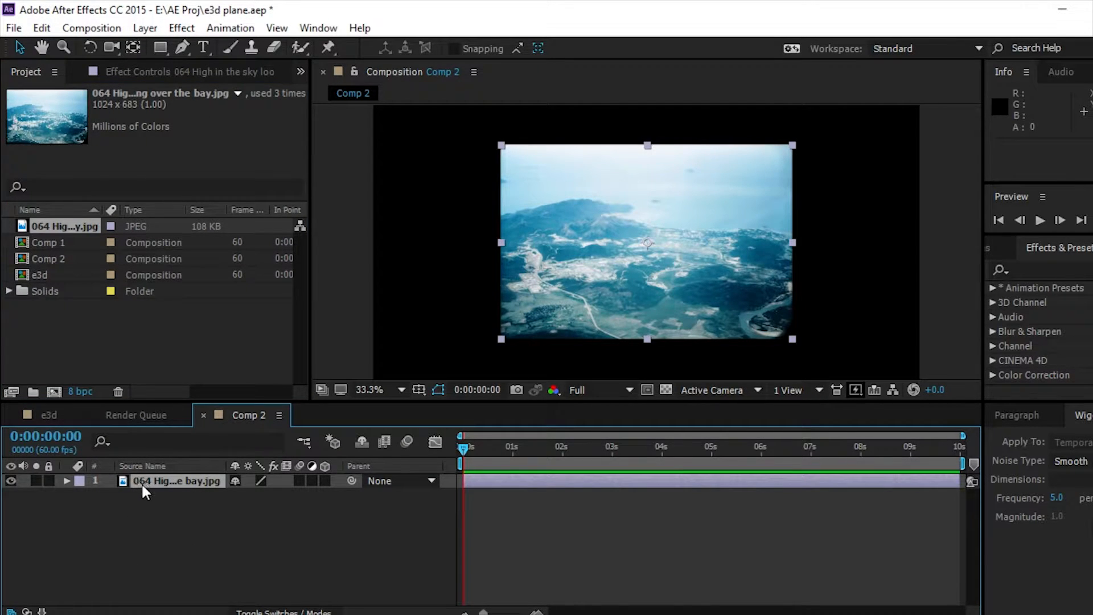
{"action": "type", "text": "bg"}
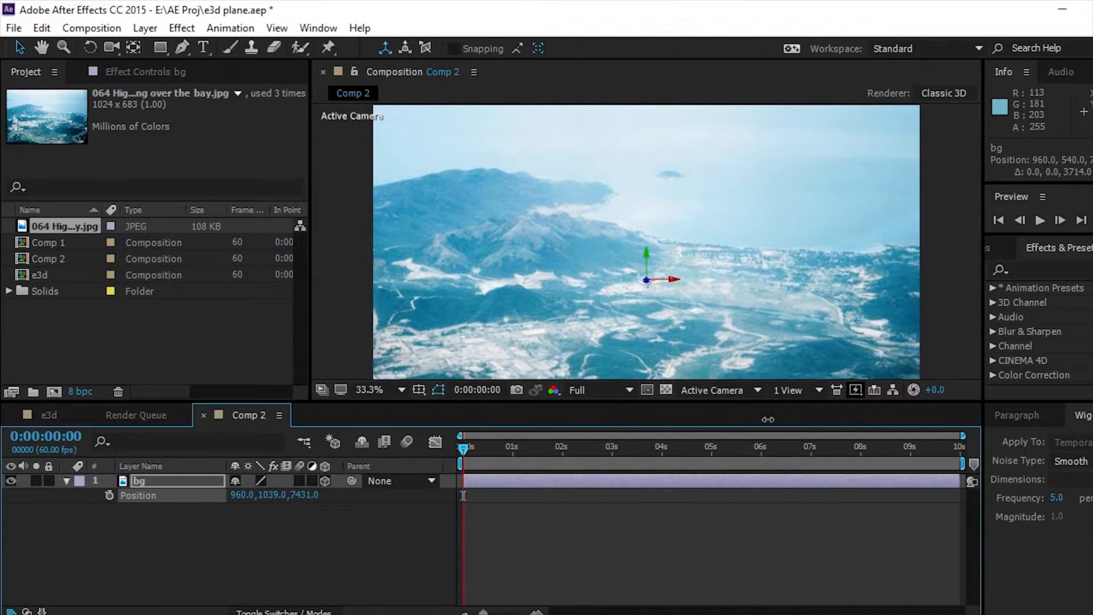
{"action": "left_click_drag", "start_coordinate": [266, 494], "coordinate": [272, 494]}
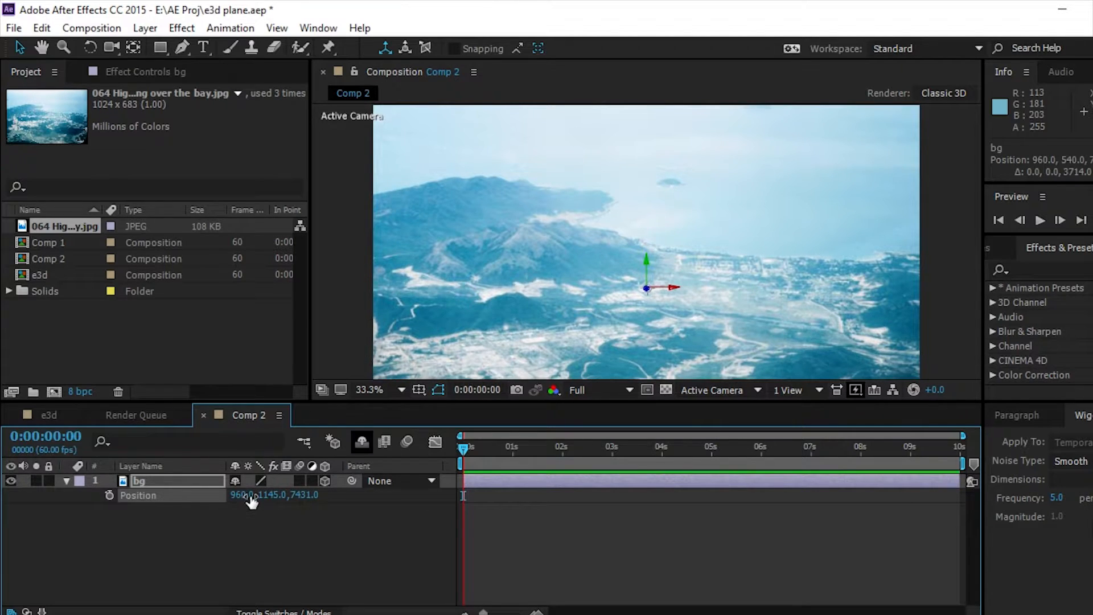
{"action": "left_click_drag", "start_coordinate": [272, 495], "coordinate": [384, 495]}
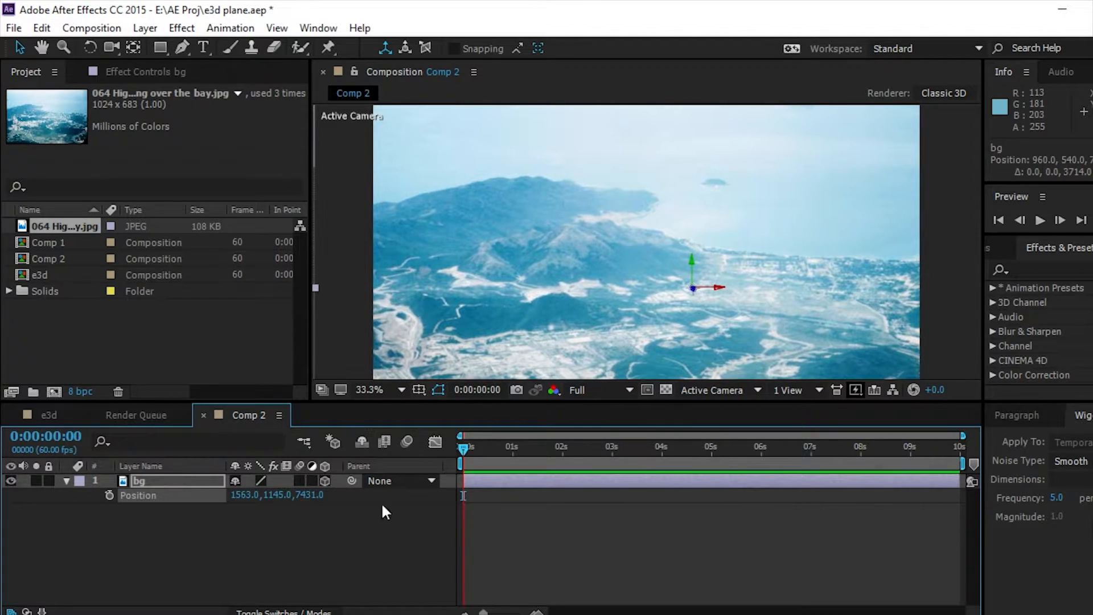
{"action": "left_click", "coordinate": [145, 28]}
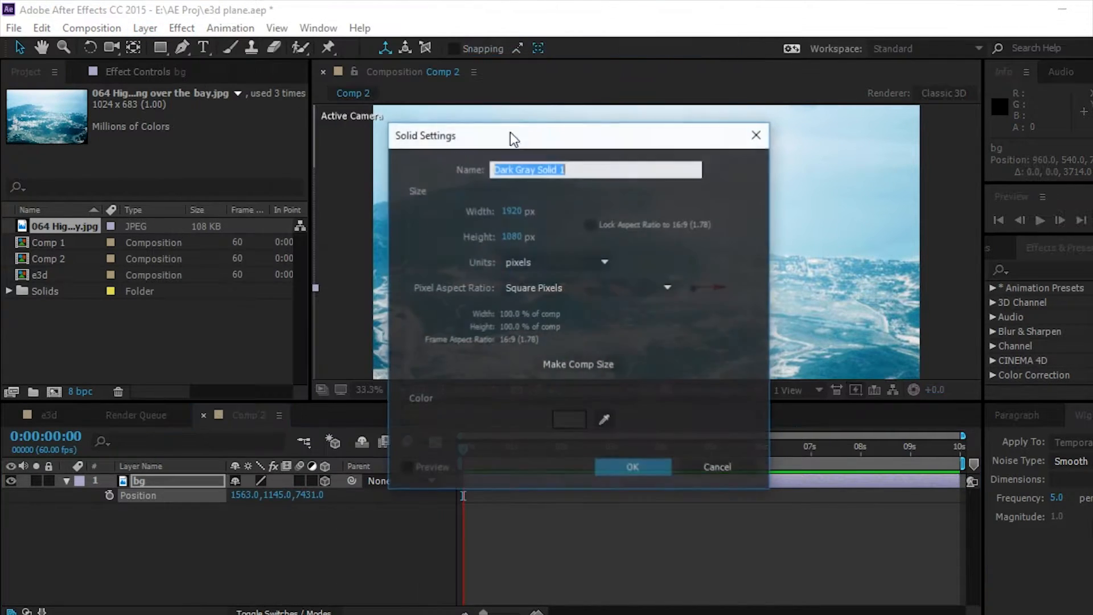
Add a solid named e3d, apply Video Copilot's Element effect and enter Scene Setup
{"action": "type", "text": "e3d"}
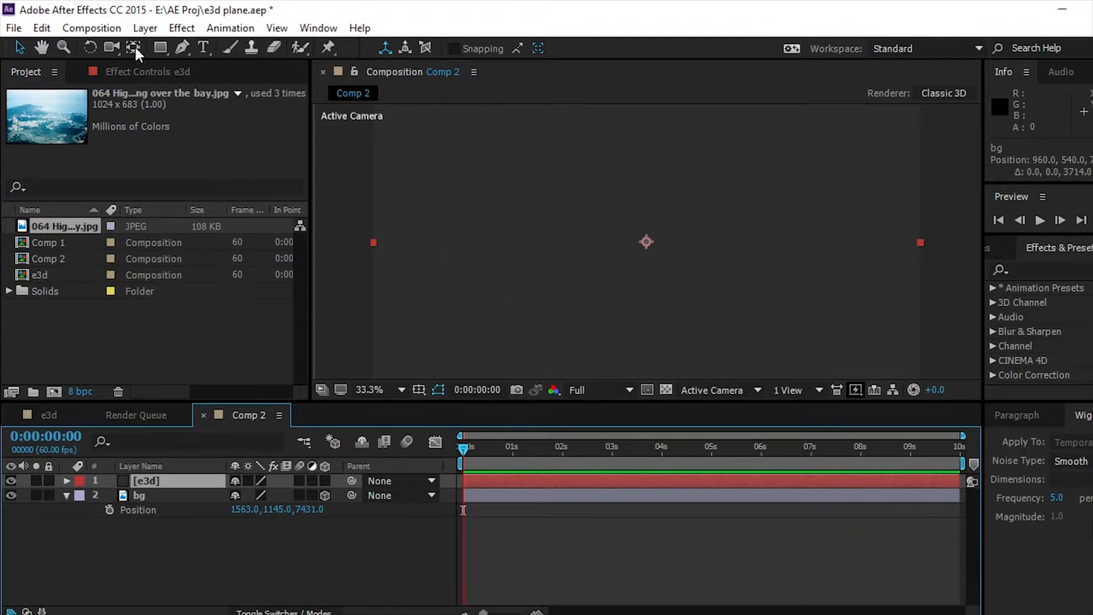
{"action": "left_click", "coordinate": [182, 28]}
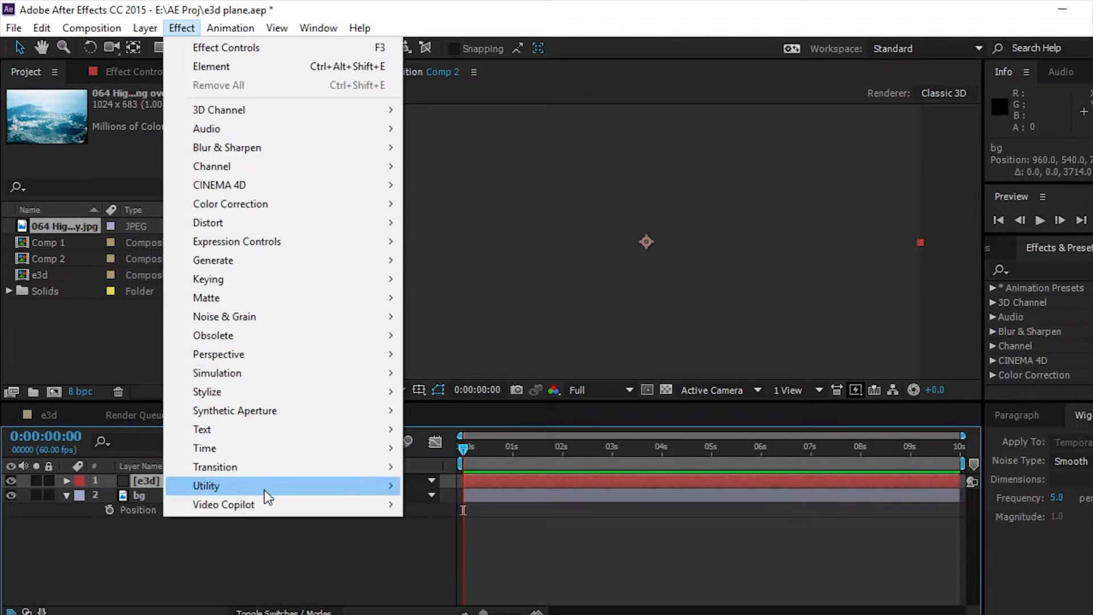
{"action": "mouse_move", "coordinate": [223, 504]}
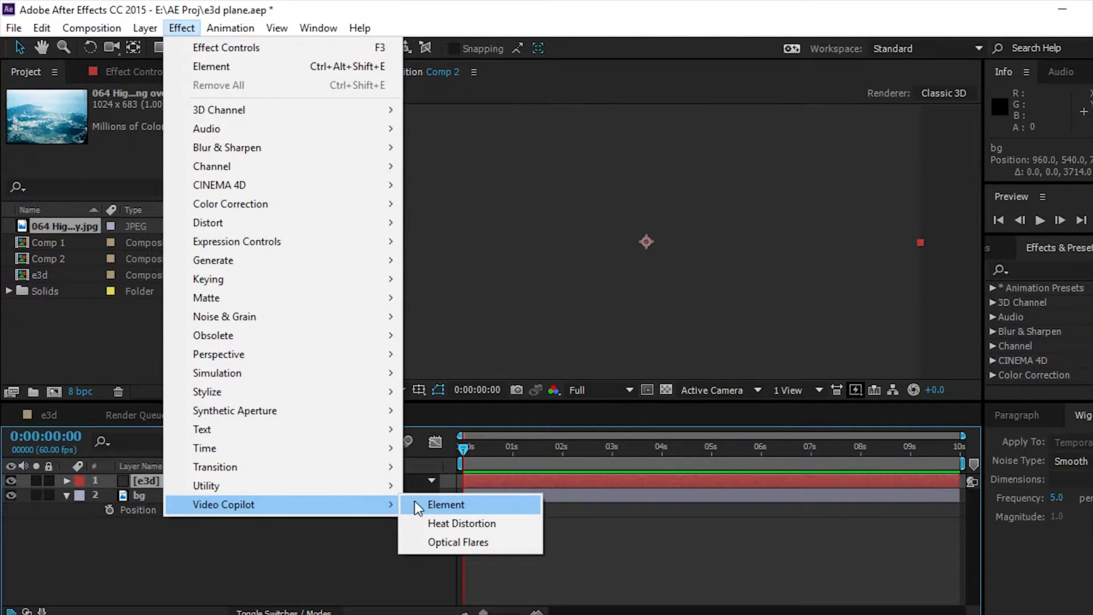
{"action": "left_click", "coordinate": [445, 506]}
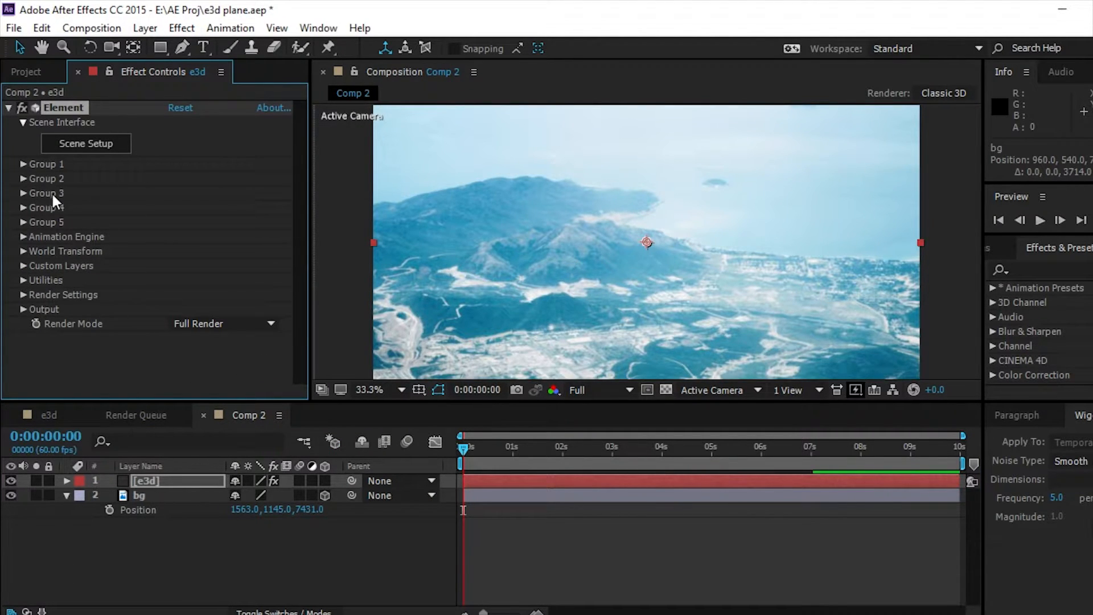
{"action": "mouse_move", "coordinate": [47, 149]}
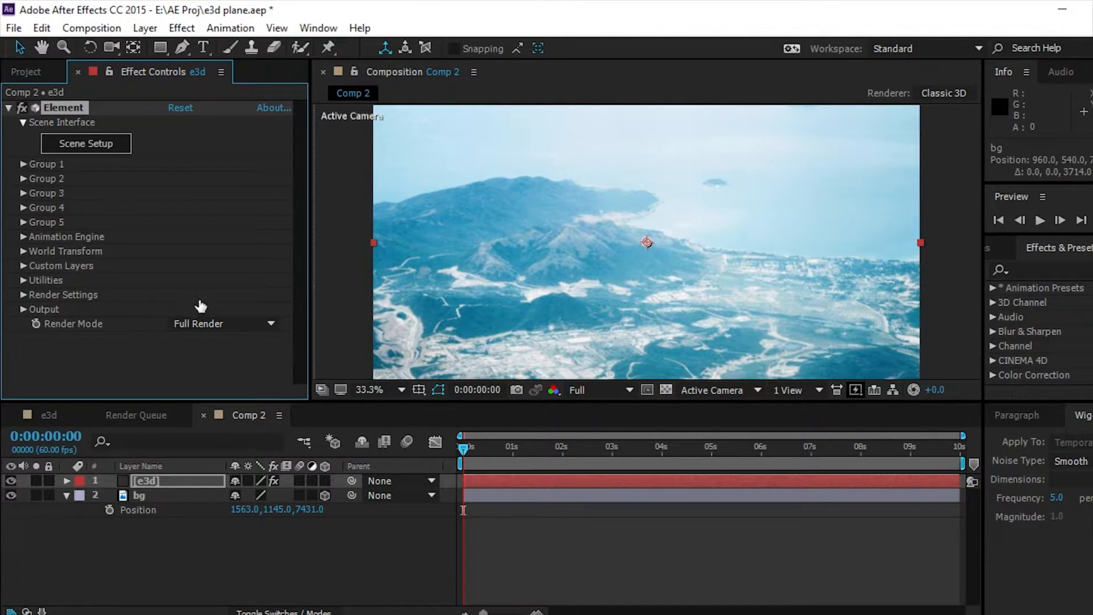
{"action": "left_click", "coordinate": [85, 144]}
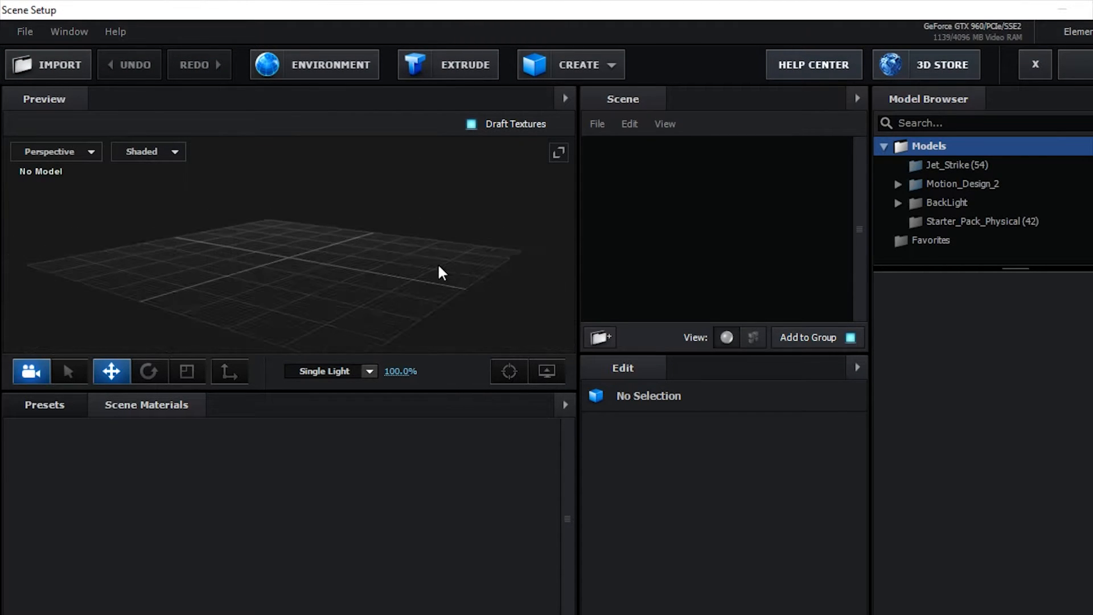
Load the Ground_Assault plane from the Jet_Strike pack into the scene
{"action": "left_click", "coordinate": [882, 145]}
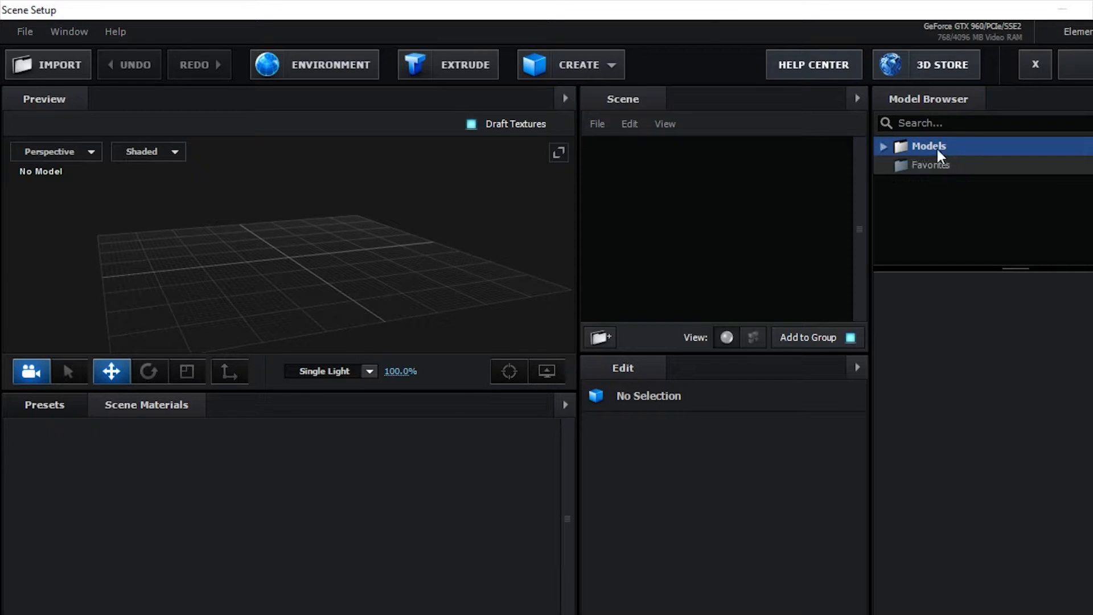
{"action": "left_click", "coordinate": [884, 146]}
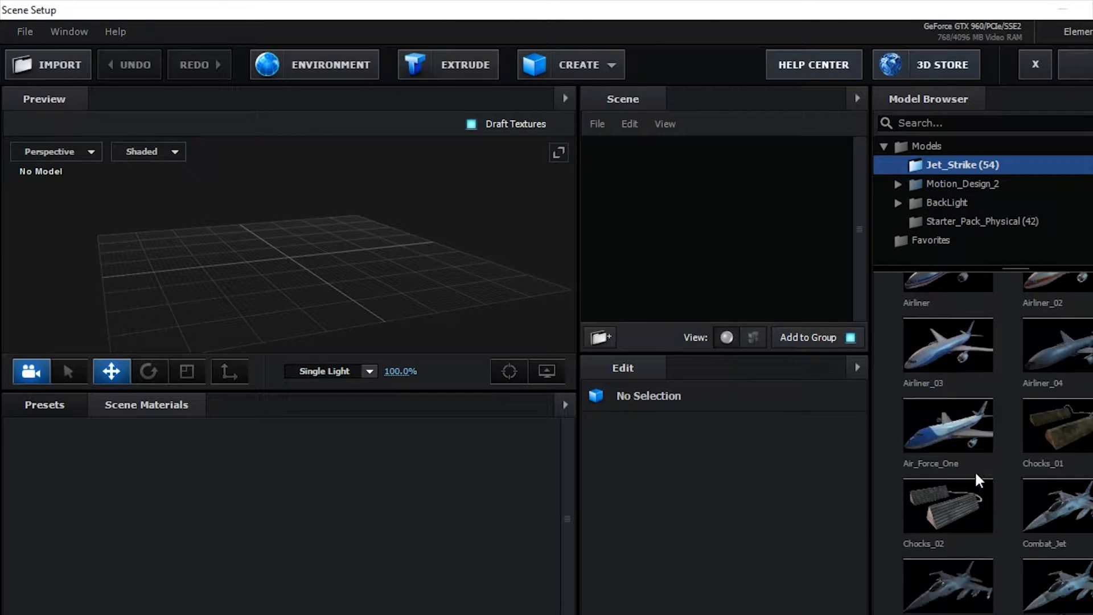
{"action": "scroll", "scroll_direction": "down", "scroll_amount": 3}
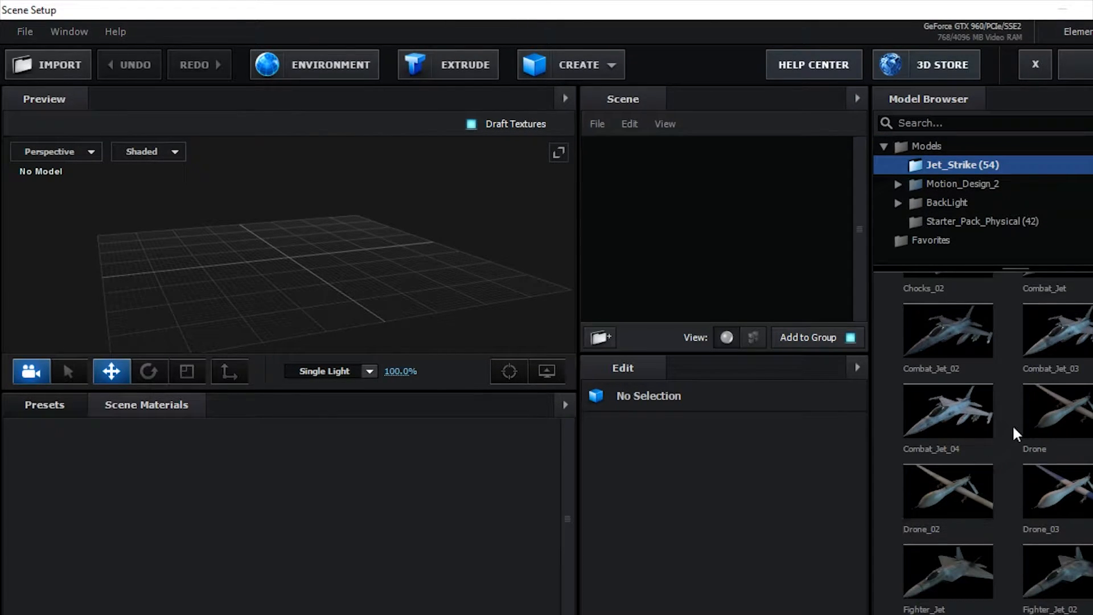
{"action": "scroll", "scroll_direction": "down", "scroll_amount": 3}
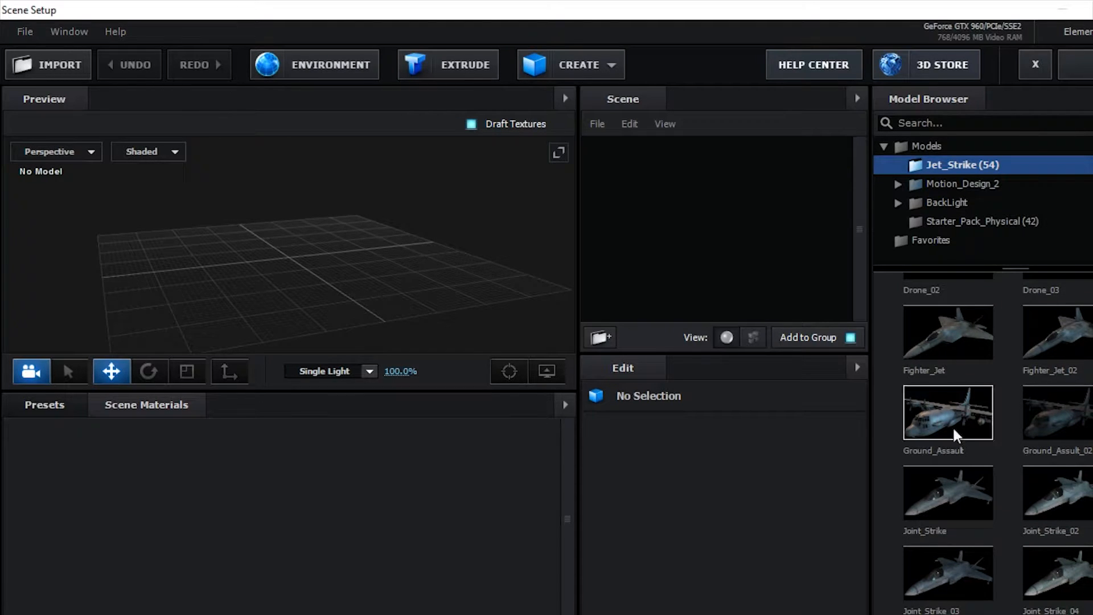
{"action": "double_click", "coordinate": [947, 413]}
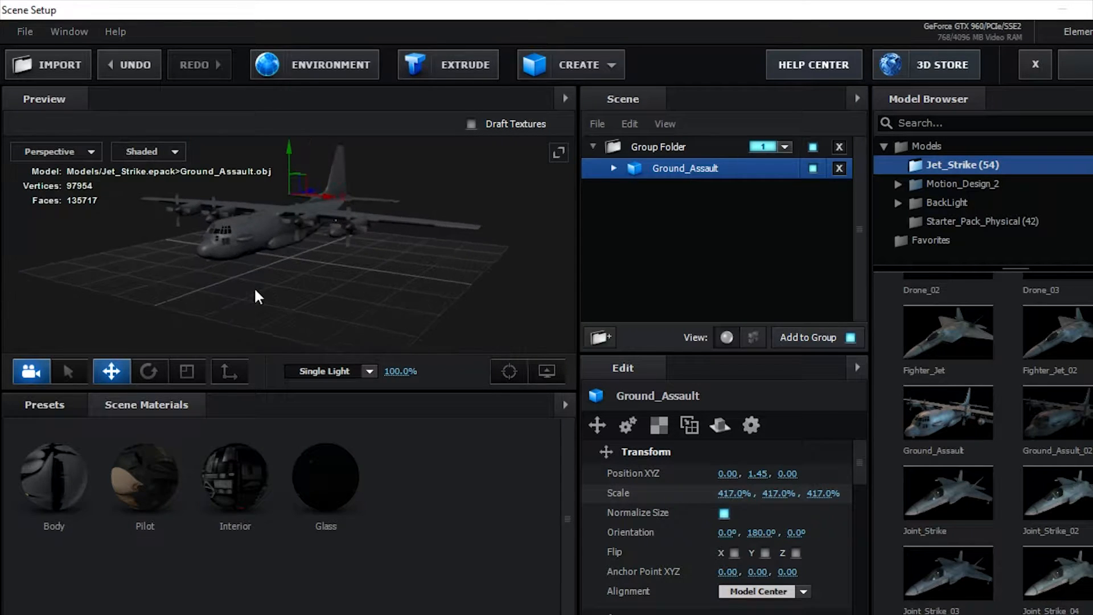
Drag the aircraft upward so its Position Y reaches 2.59
{"action": "left_click_drag", "start_coordinate": [259, 296], "coordinate": [331, 308]}
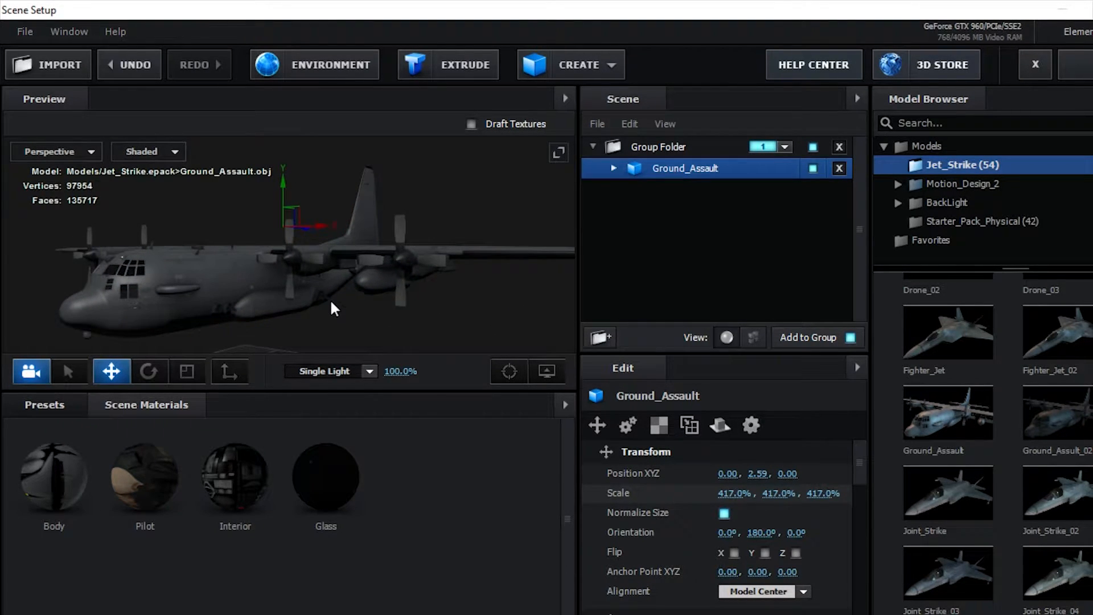
{"action": "left_click", "coordinate": [581, 64]}
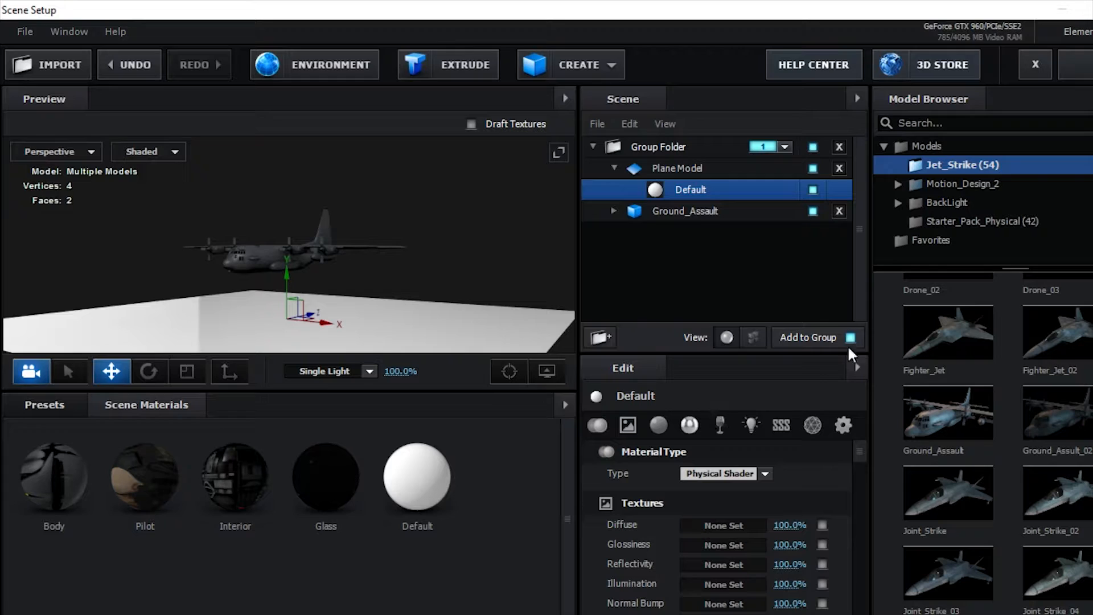
{"action": "mouse_move", "coordinate": [719, 399]}
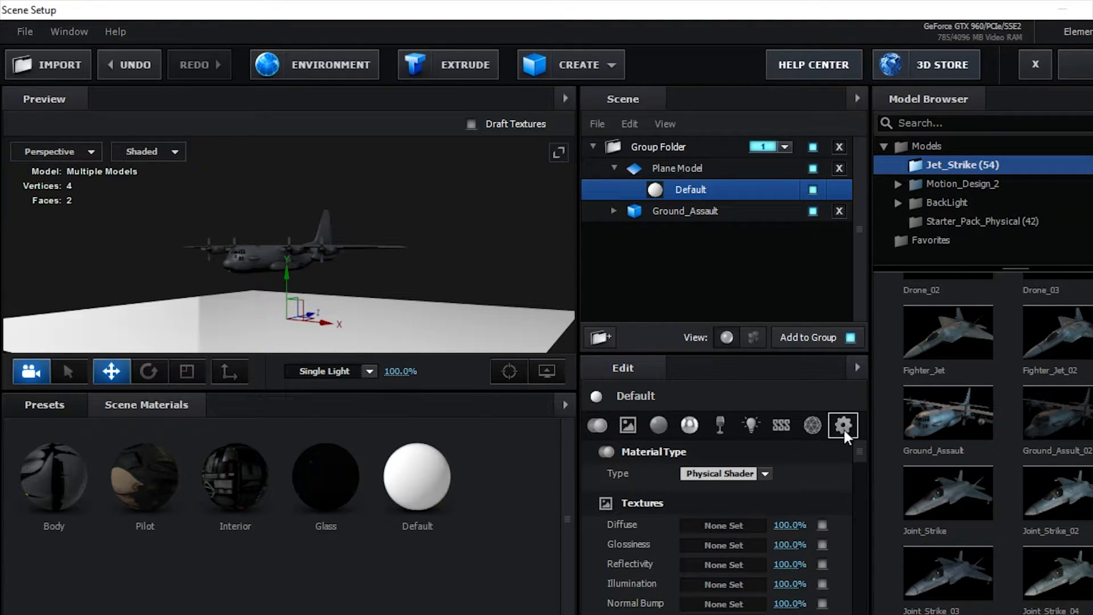
Enable Matte Shadow and Matte Reflection on the ground plane's Default material
{"action": "left_click", "coordinate": [842, 425]}
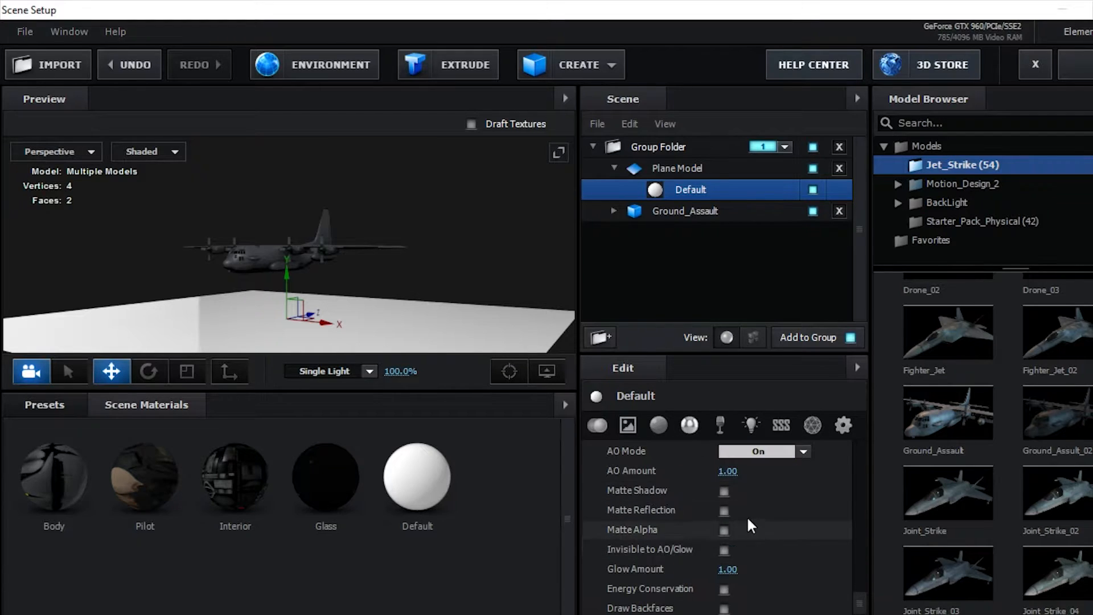
{"action": "left_click", "coordinate": [725, 489]}
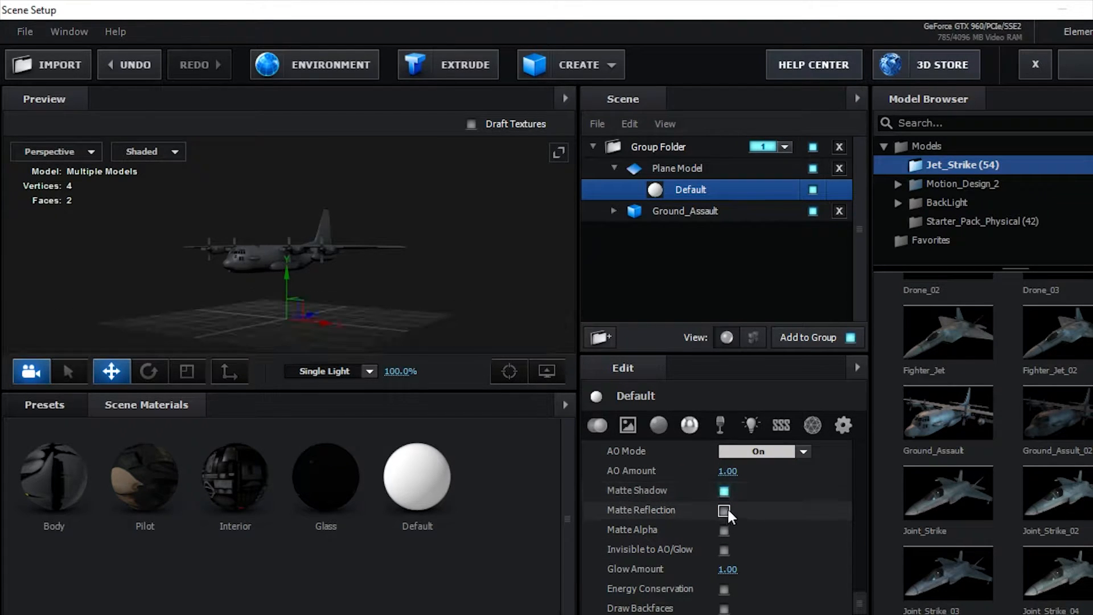
{"action": "left_click", "coordinate": [724, 510]}
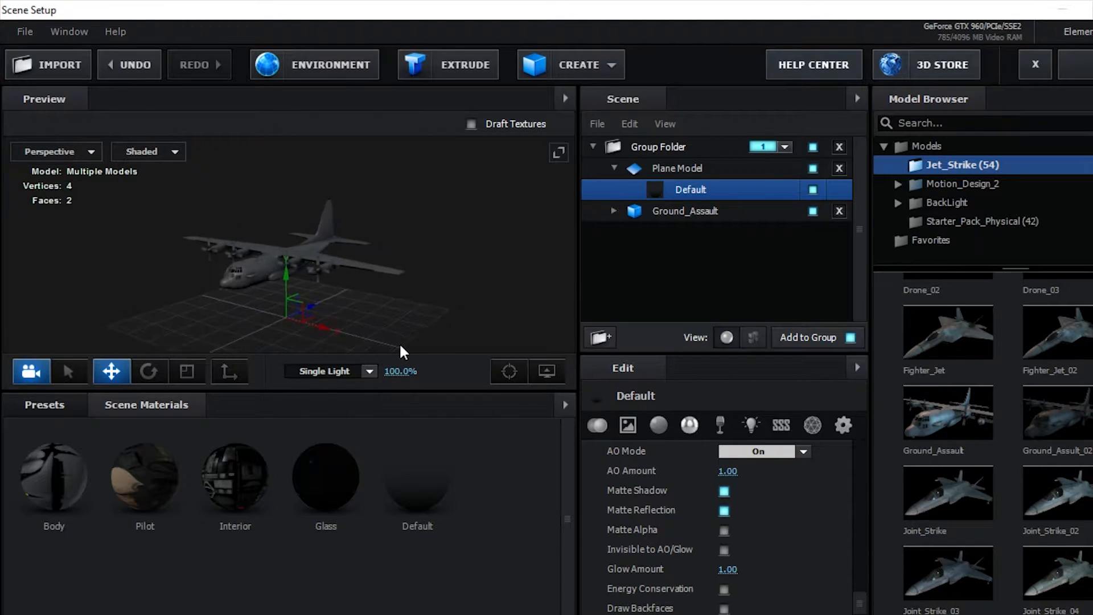
{"action": "left_click_drag", "start_coordinate": [401, 352], "coordinate": [387, 314]}
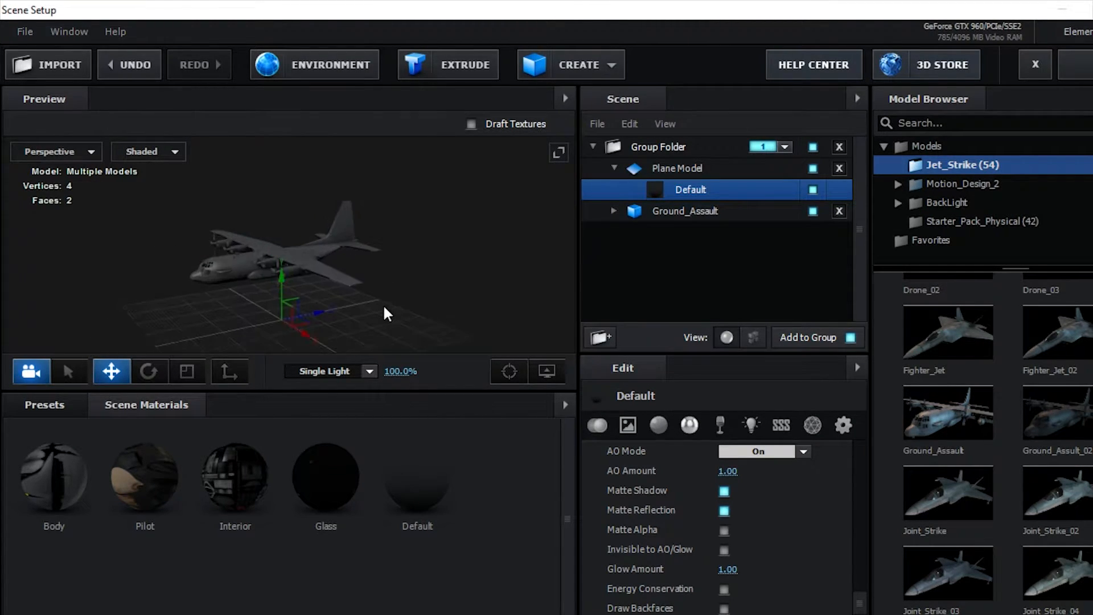
Delete the leftover Plane Model so only Ground_Assault remains in the group
{"action": "left_click_drag", "start_coordinate": [387, 314], "coordinate": [433, 328]}
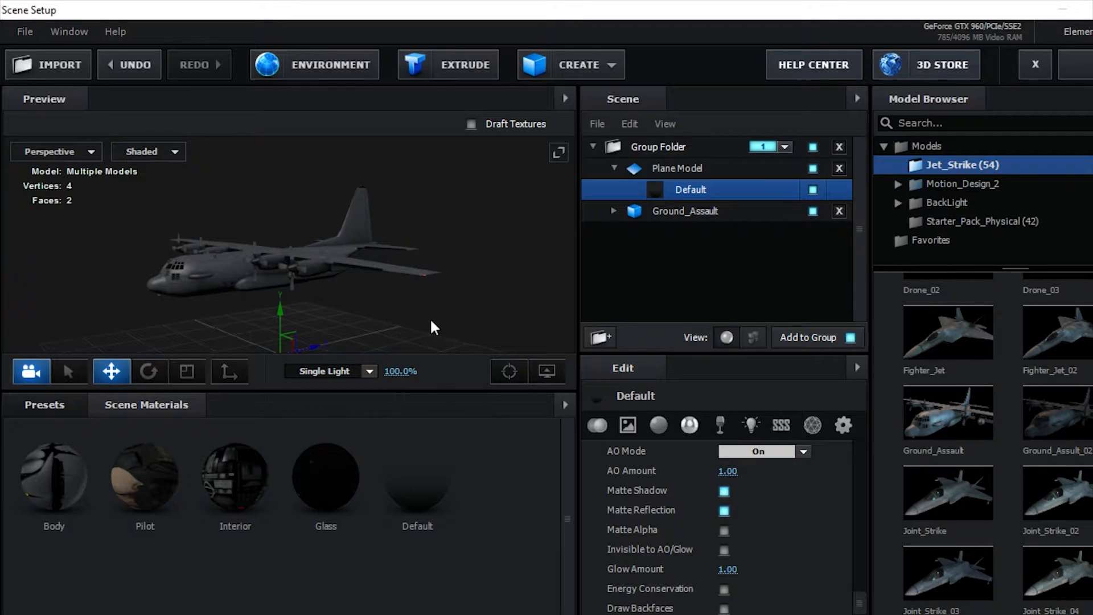
{"action": "left_click", "coordinate": [677, 168]}
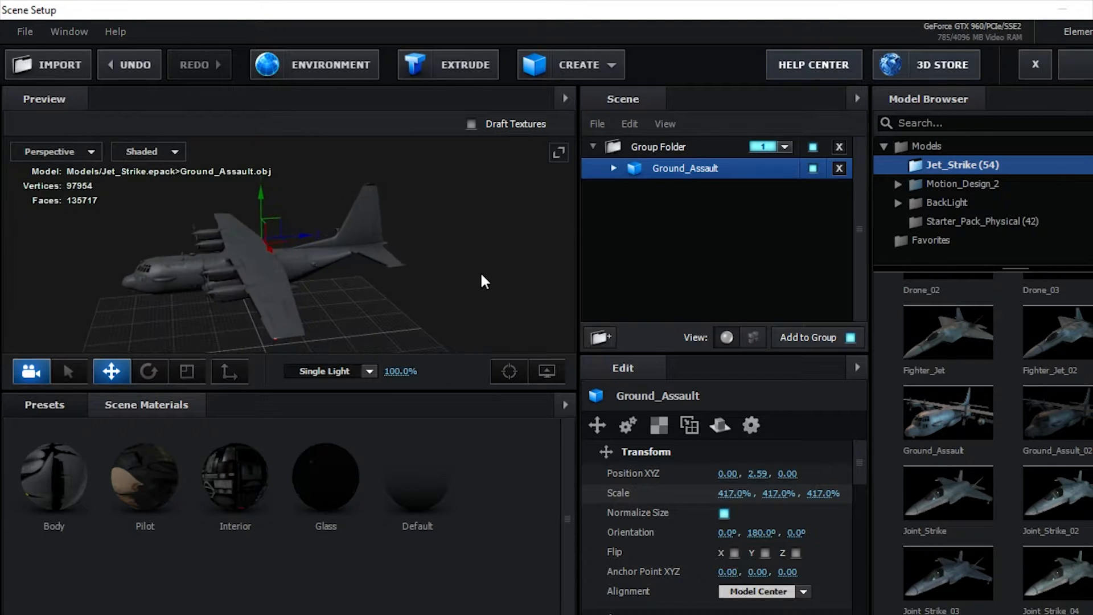
{"action": "left_click_drag", "start_coordinate": [485, 281], "coordinate": [456, 283]}
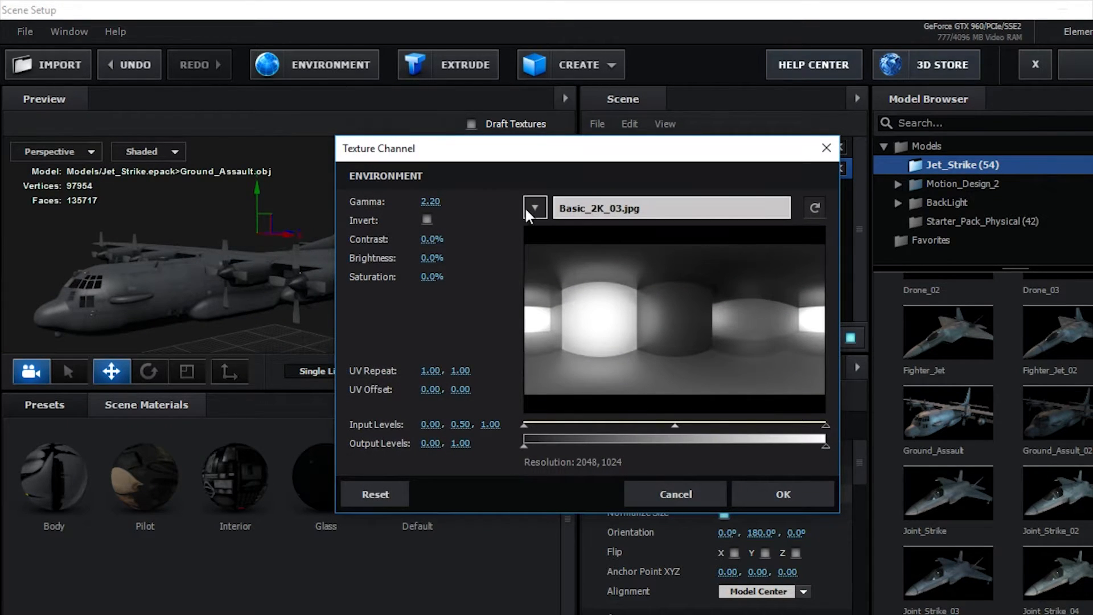
Set the environment texture to the Basic_2K_11 city panorama
{"action": "left_click", "coordinate": [535, 208]}
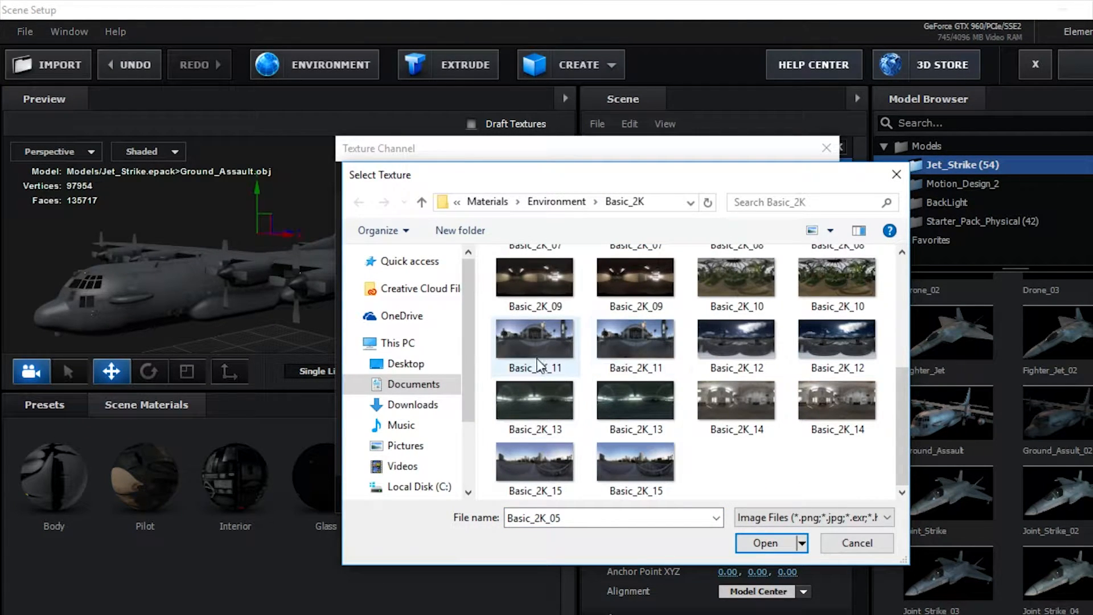
{"action": "mouse_move", "coordinate": [529, 370]}
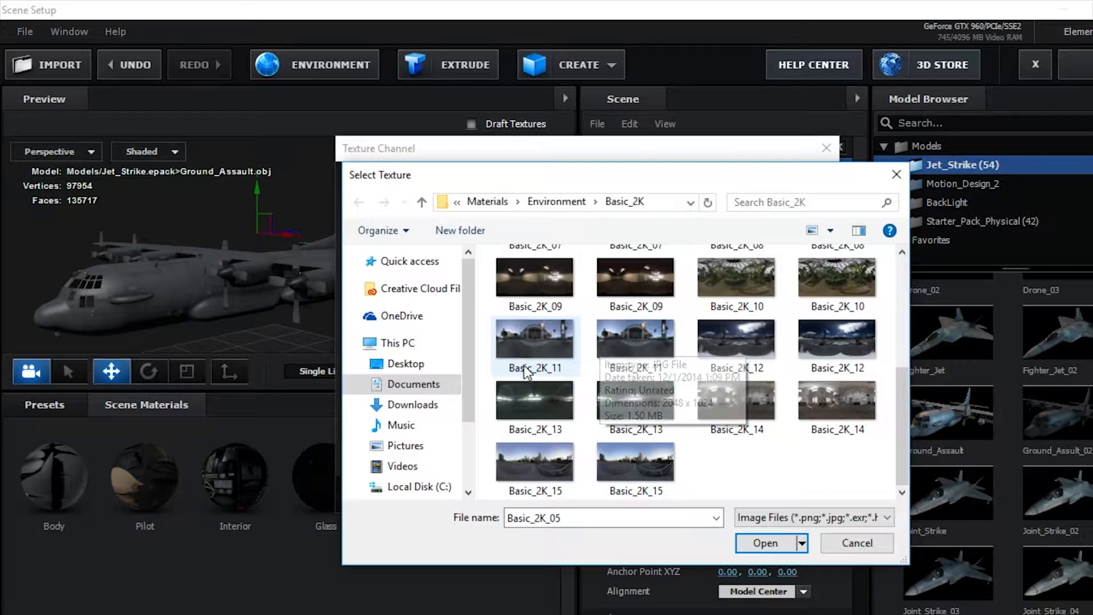
{"action": "left_click", "coordinate": [535, 342]}
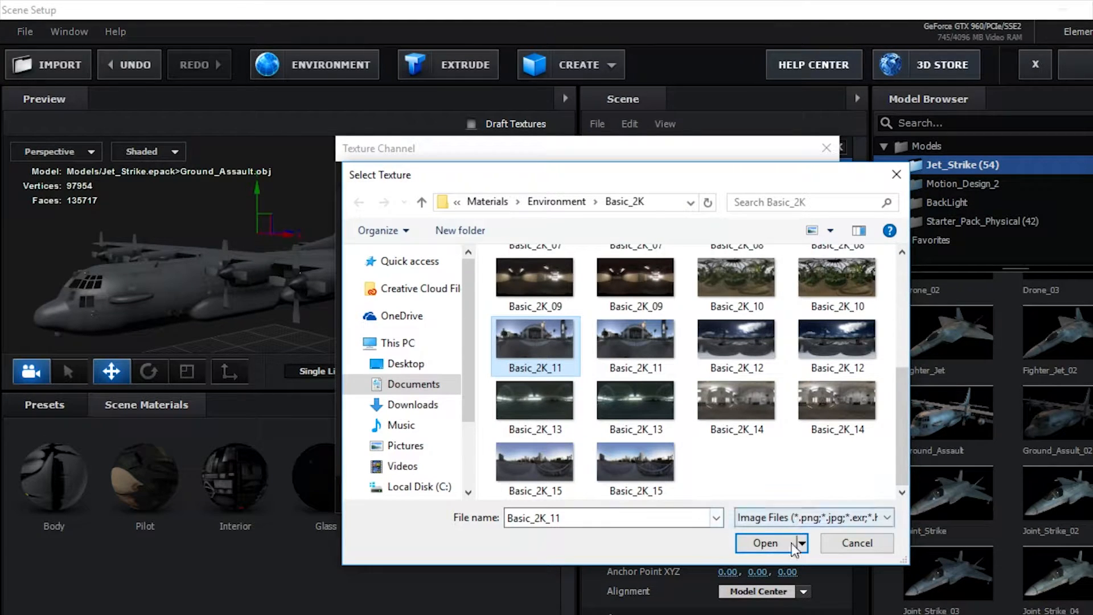
{"action": "left_click", "coordinate": [765, 543]}
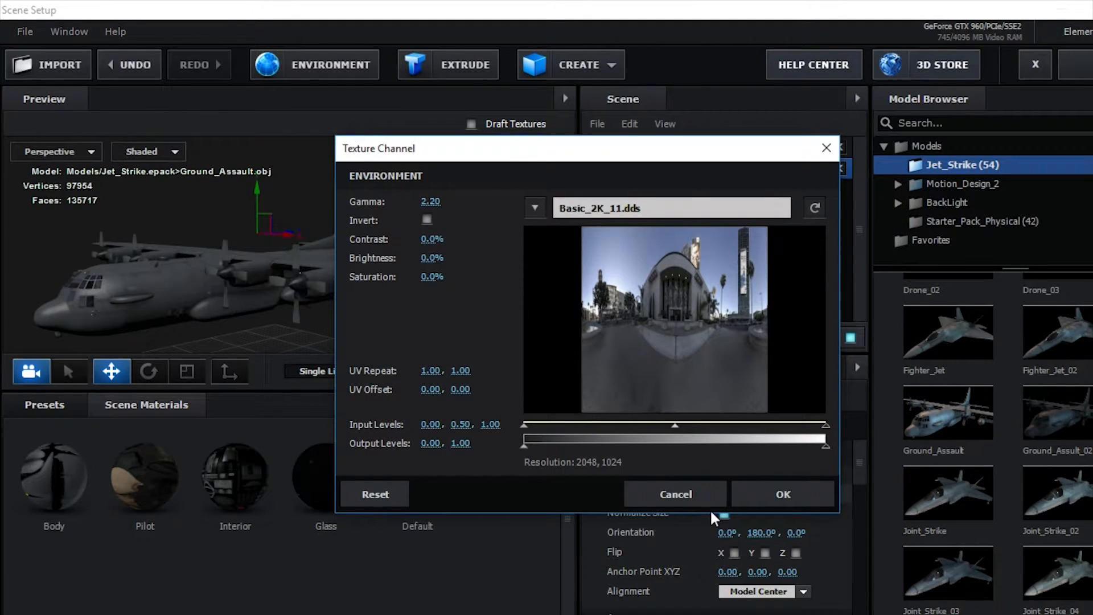
{"action": "mouse_move", "coordinate": [672, 454]}
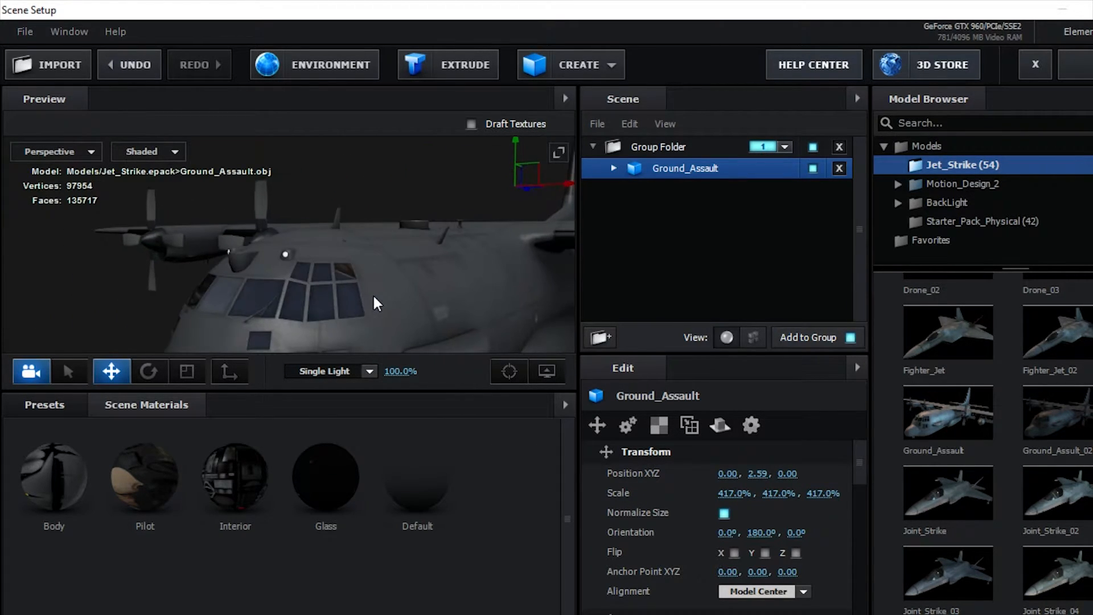
Zoom, pan and orbit the preview to inspect the aircraft from several angles
{"action": "left_click_drag", "start_coordinate": [377, 303], "coordinate": [366, 292]}
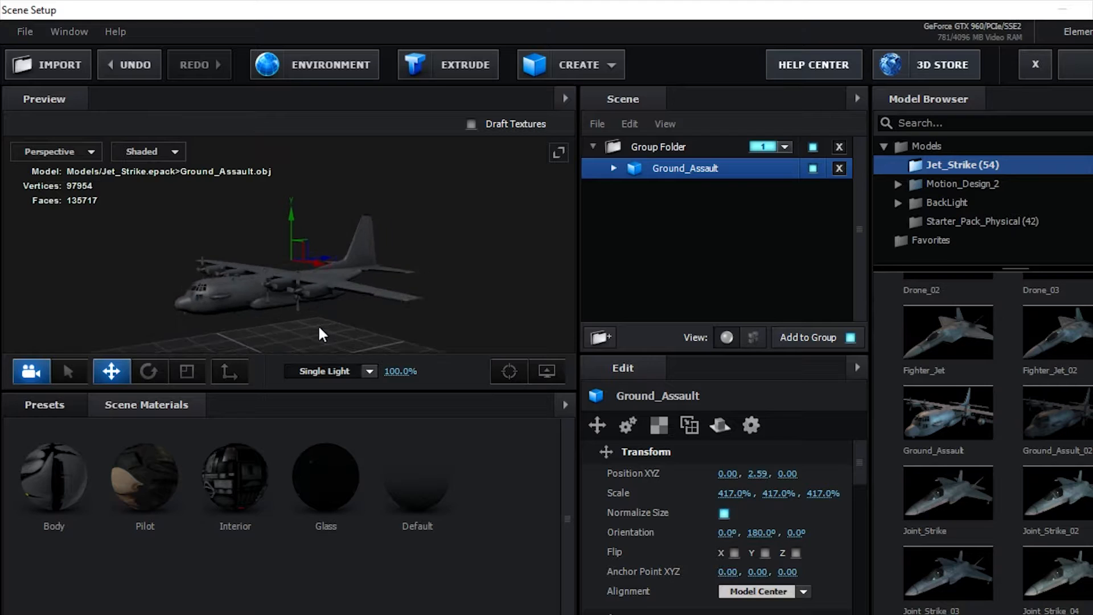
{"action": "left_click_drag", "start_coordinate": [321, 333], "coordinate": [430, 278]}
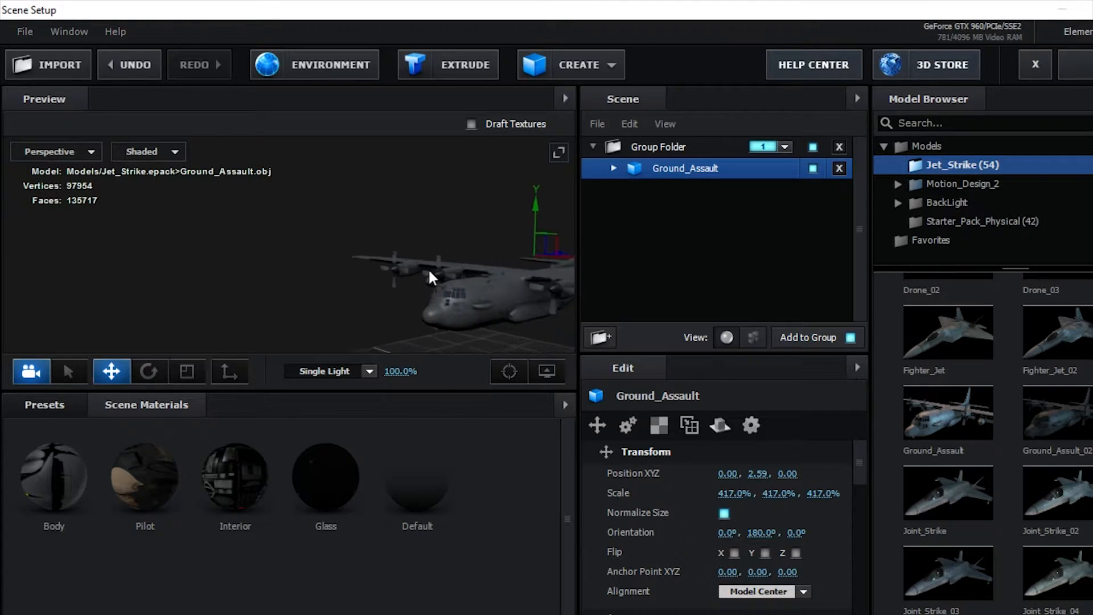
{"action": "left_click_drag", "start_coordinate": [430, 276], "coordinate": [371, 289]}
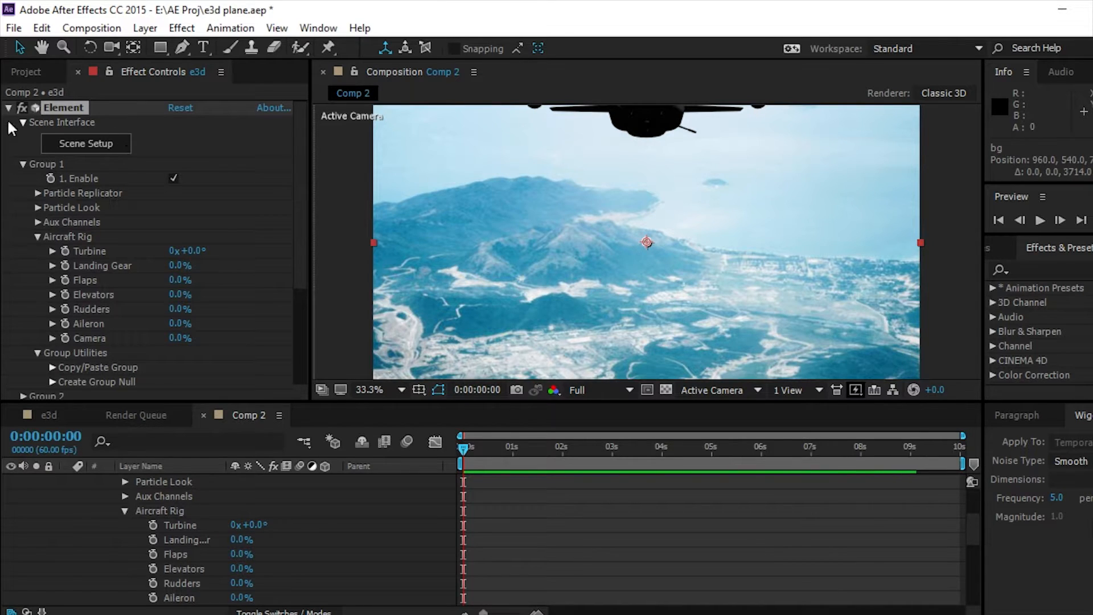
Add a new 50mm Camera 1 layer to Comp 2
{"action": "left_click", "coordinate": [146, 28]}
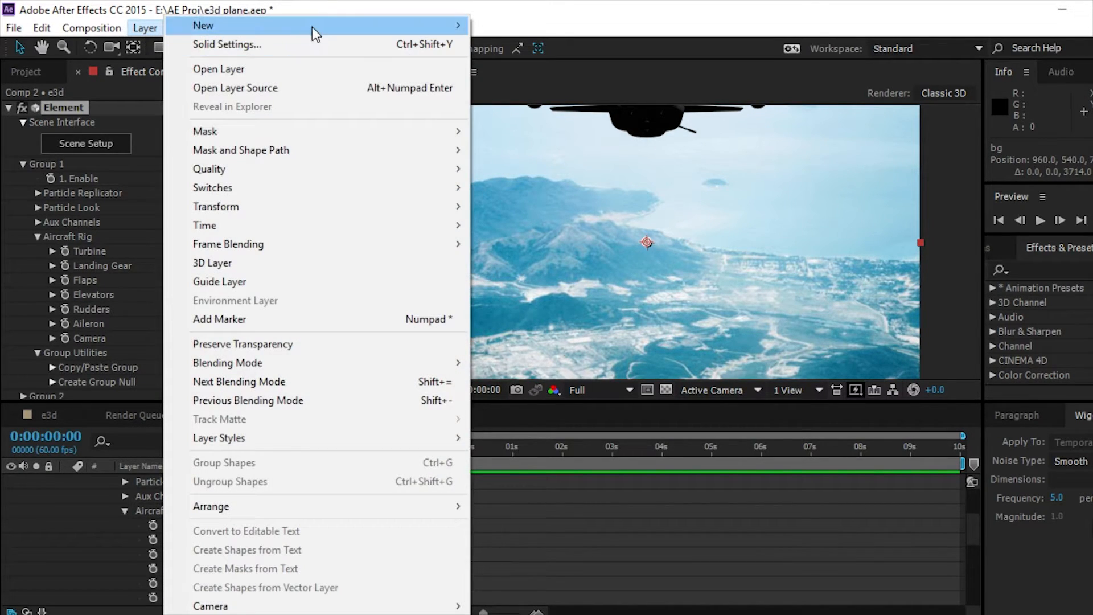
{"action": "mouse_move", "coordinate": [202, 25]}
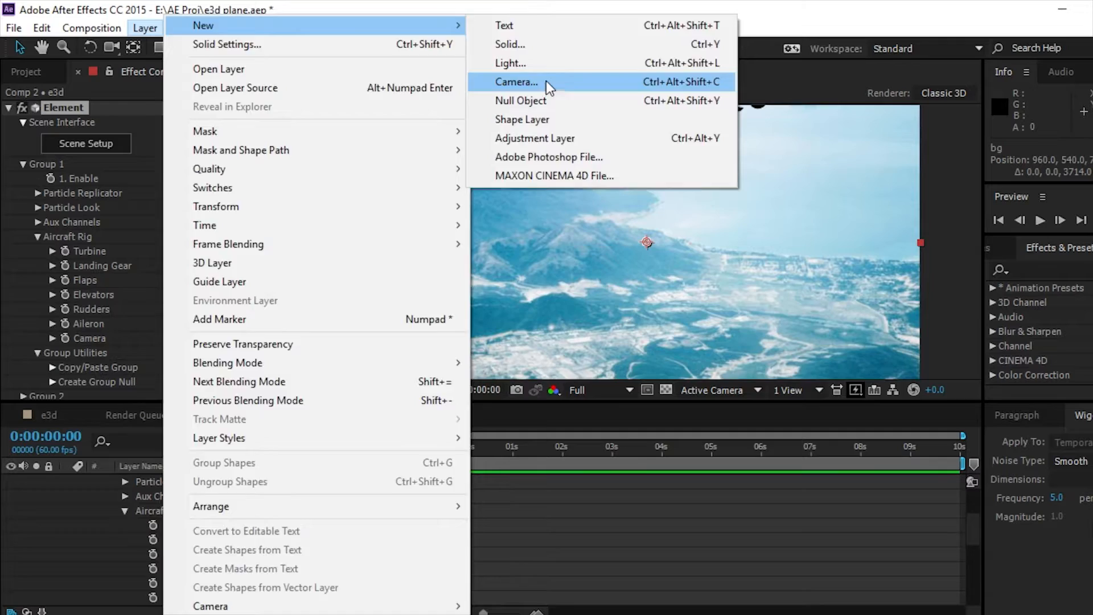
{"action": "left_click", "coordinate": [517, 82]}
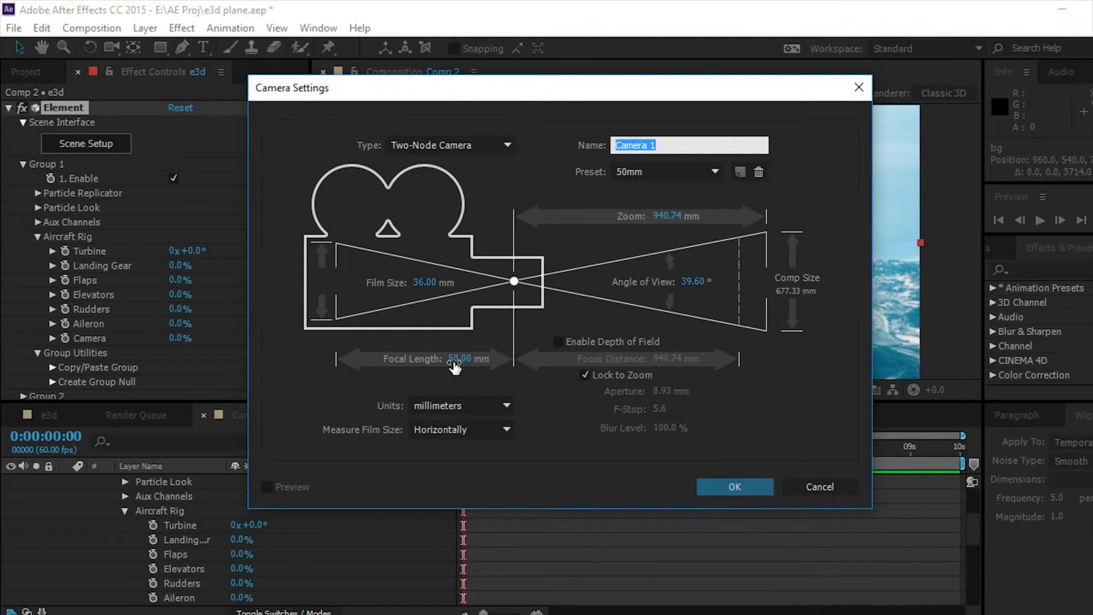
{"action": "mouse_move", "coordinate": [431, 280]}
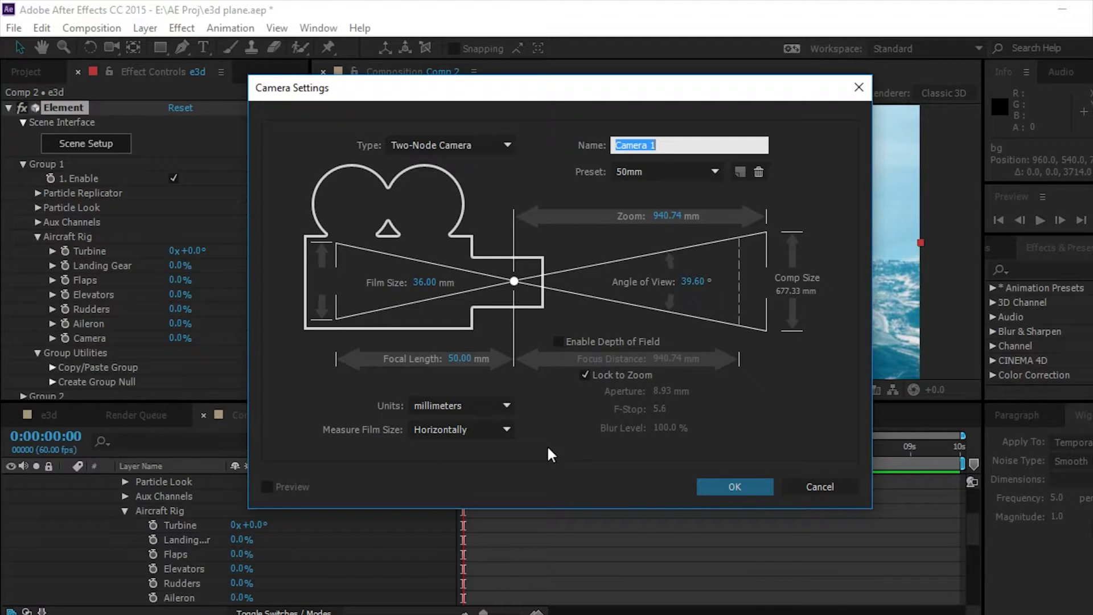
{"action": "mouse_move", "coordinate": [597, 358]}
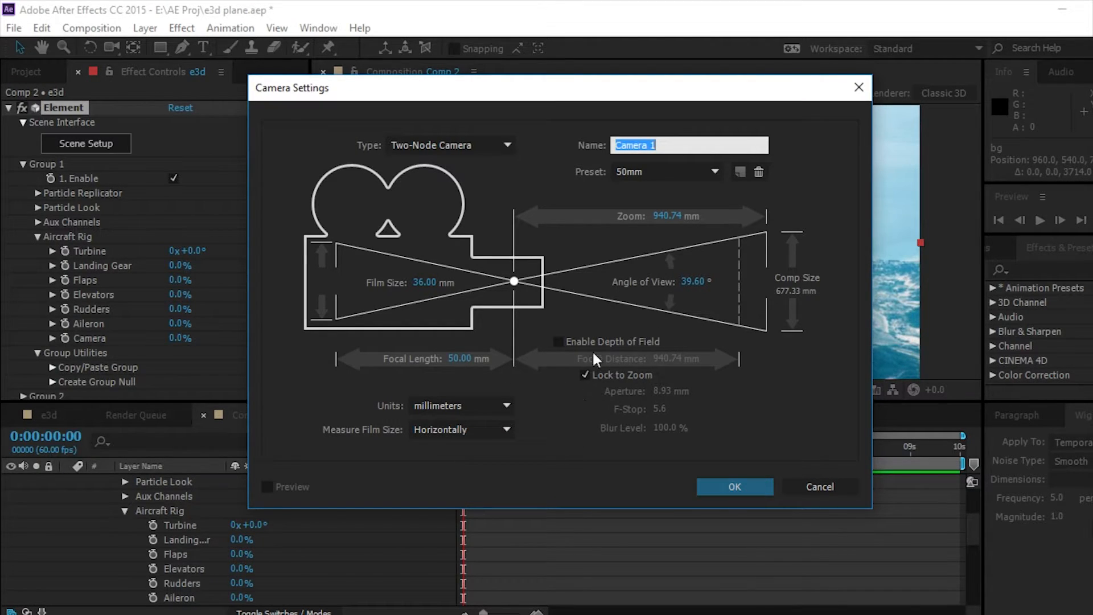
{"action": "mouse_move", "coordinate": [639, 459]}
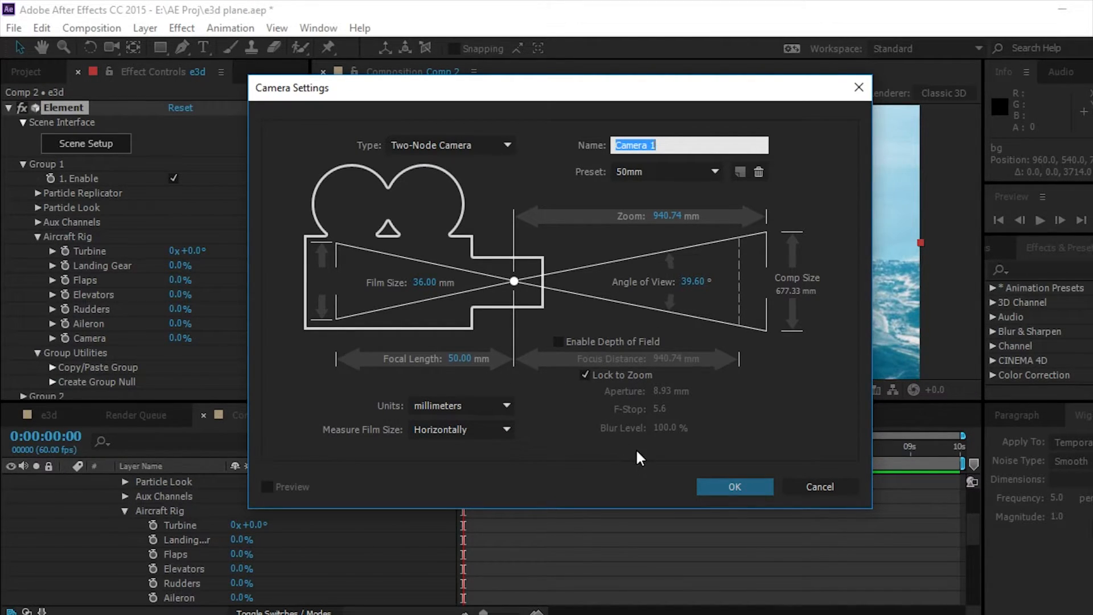
{"action": "left_click", "coordinate": [734, 486]}
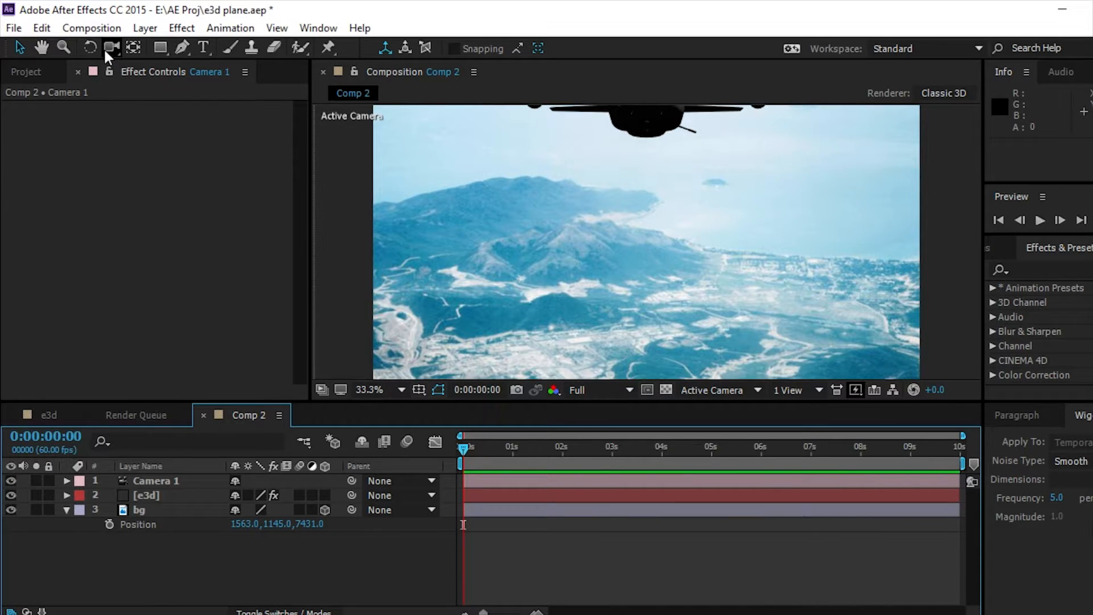
Orbit the camera to frame the plane and move bg so the photo fills the shot
{"action": "left_click", "coordinate": [111, 48]}
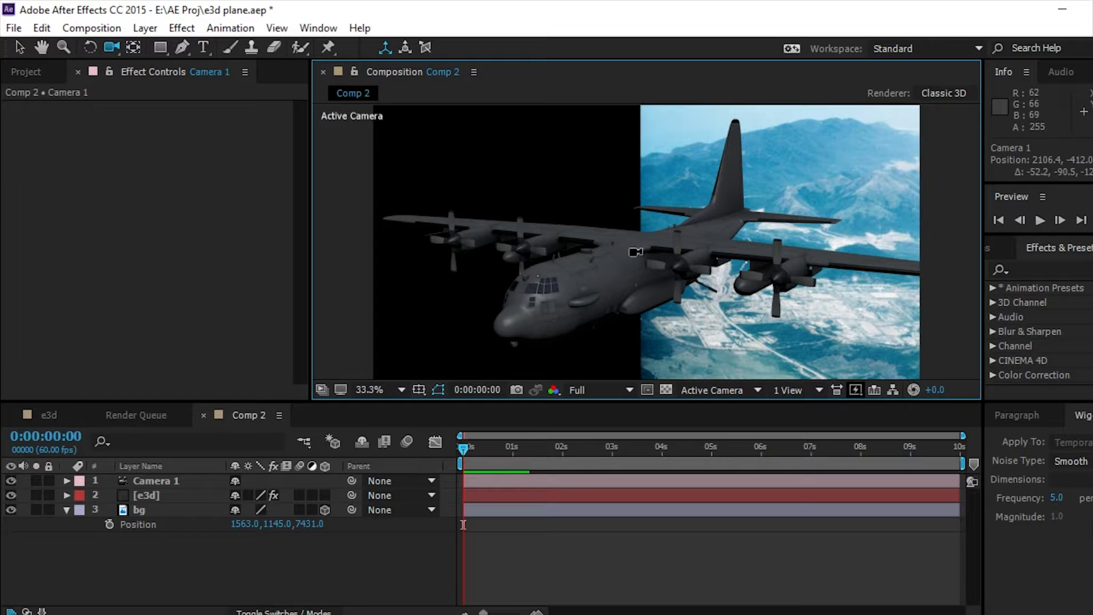
{"action": "left_click", "coordinate": [141, 510]}
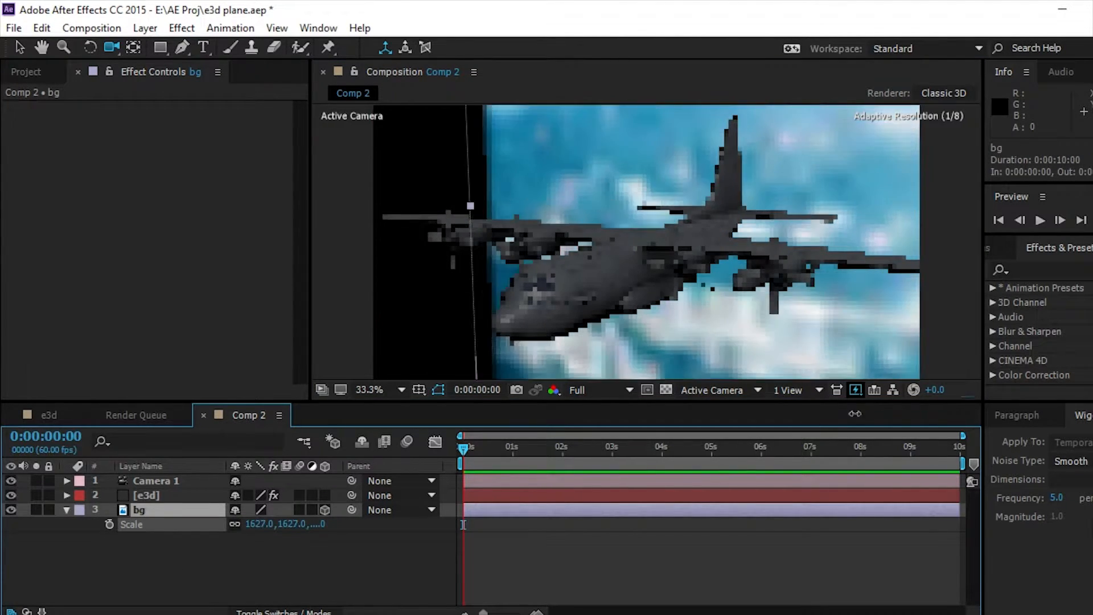
{"action": "left_click_drag", "start_coordinate": [265, 524], "coordinate": [286, 524]}
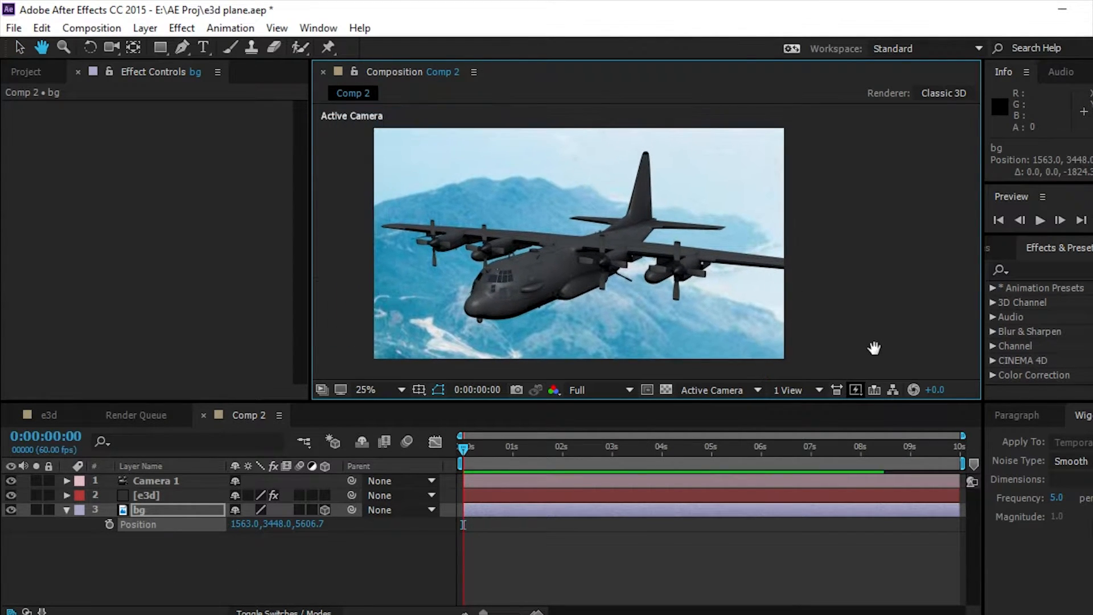
Fit the comp in the viewer and shift the bg layer's Position X to -647
{"action": "left_click", "coordinate": [379, 389]}
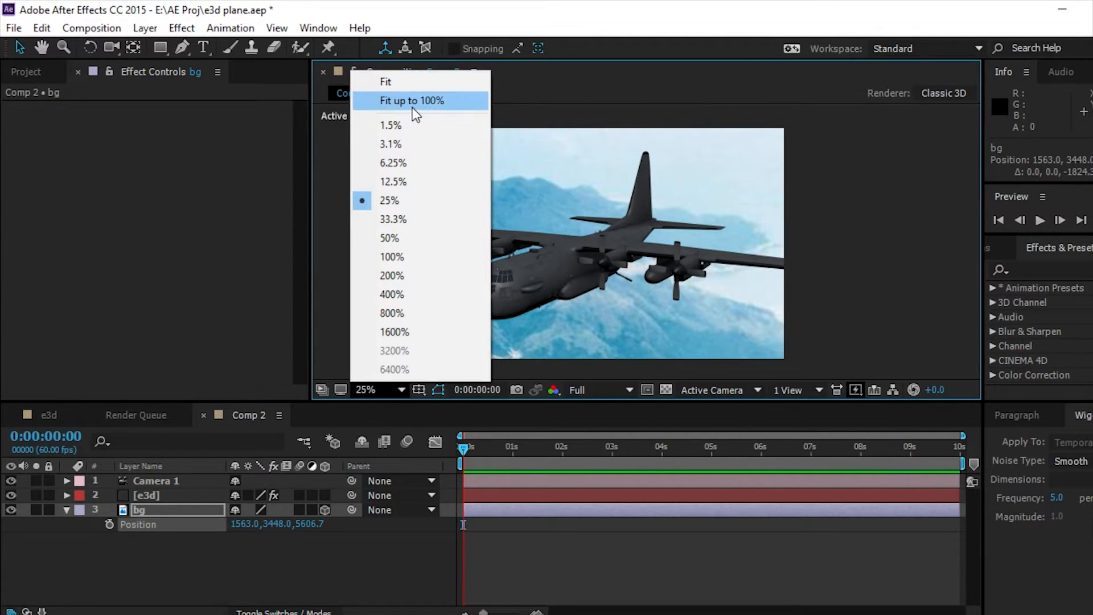
{"action": "left_click", "coordinate": [408, 100]}
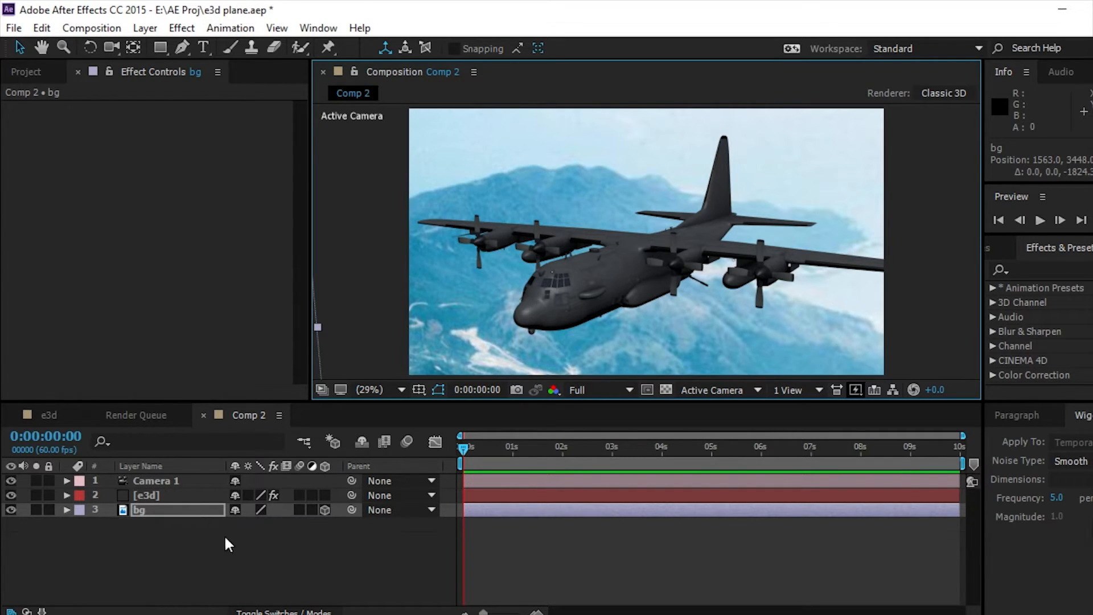
{"action": "left_click", "coordinate": [71, 508]}
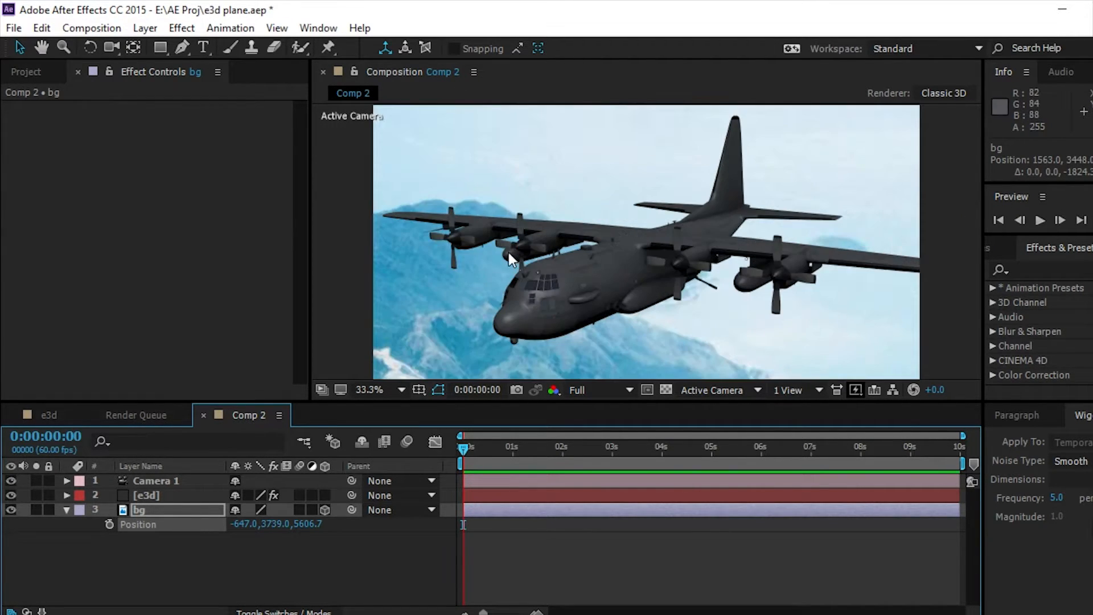
{"action": "left_click", "coordinate": [368, 389]}
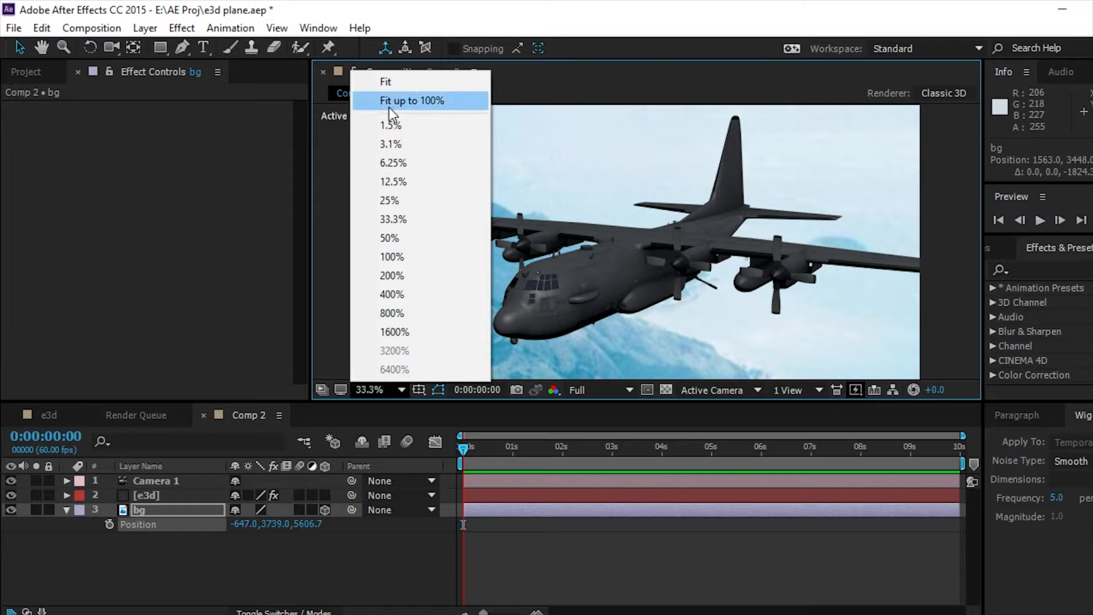
{"action": "left_click", "coordinate": [409, 100]}
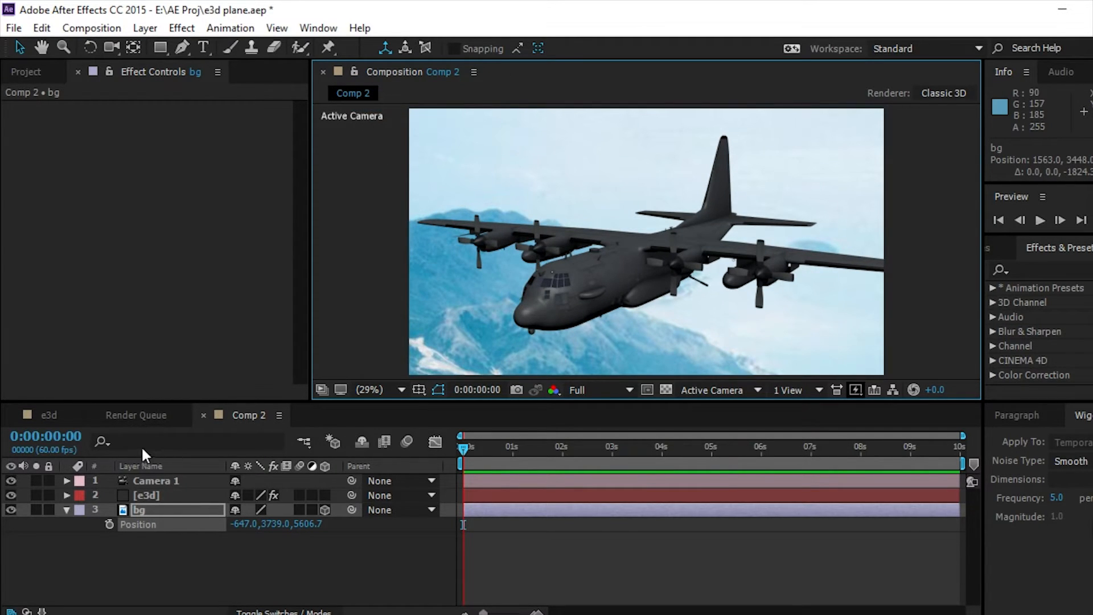
{"action": "left_click", "coordinate": [147, 495]}
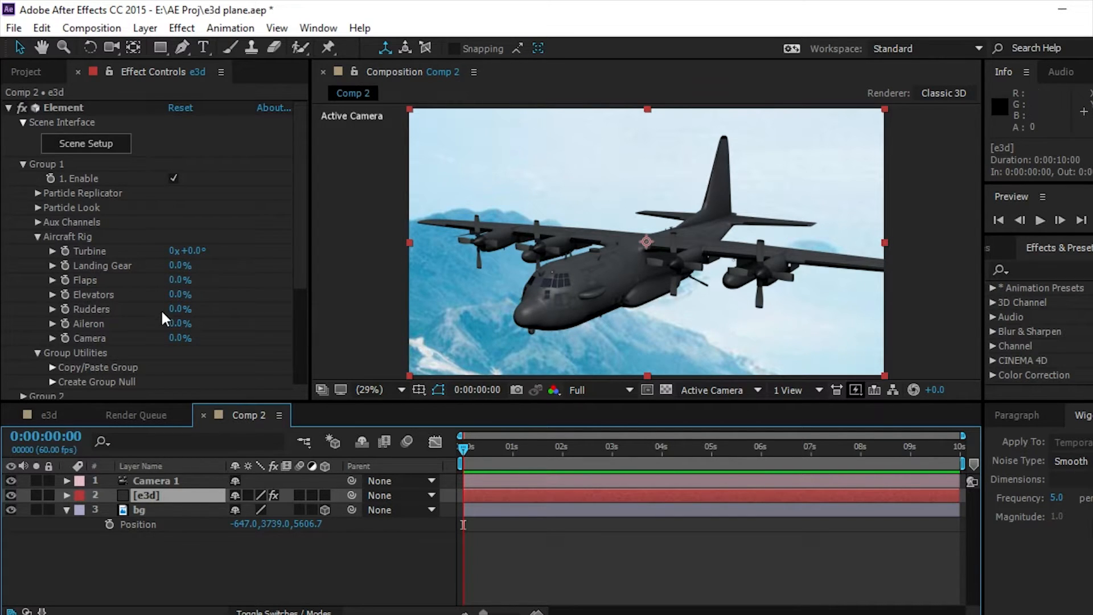
Enable shadows and ambient occlusion in Element's render settings for the plane
{"action": "left_click", "coordinate": [38, 237]}
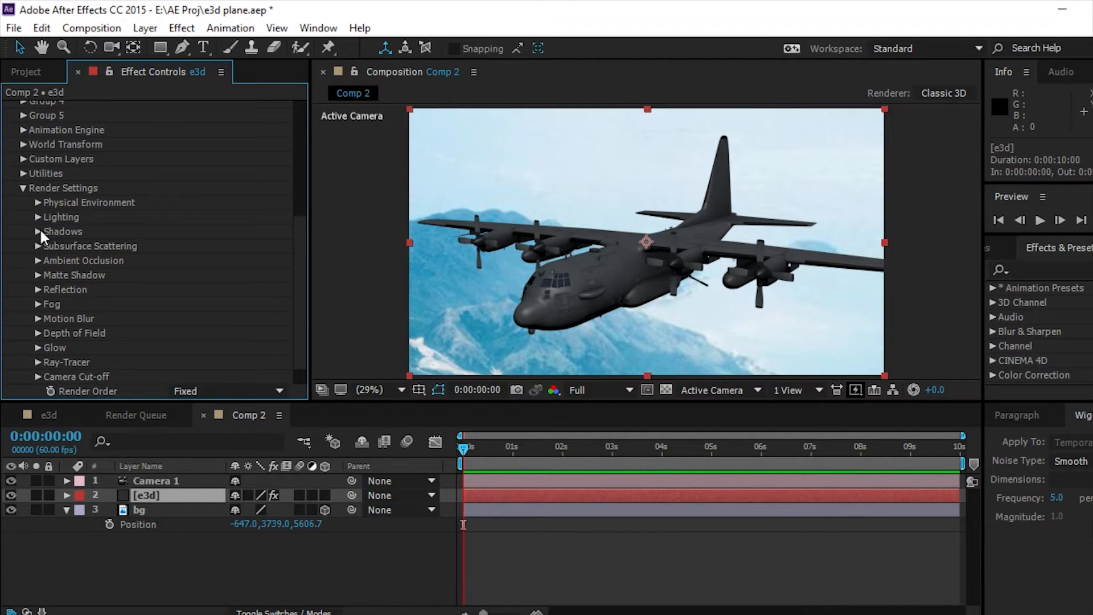
{"action": "left_click", "coordinate": [32, 231]}
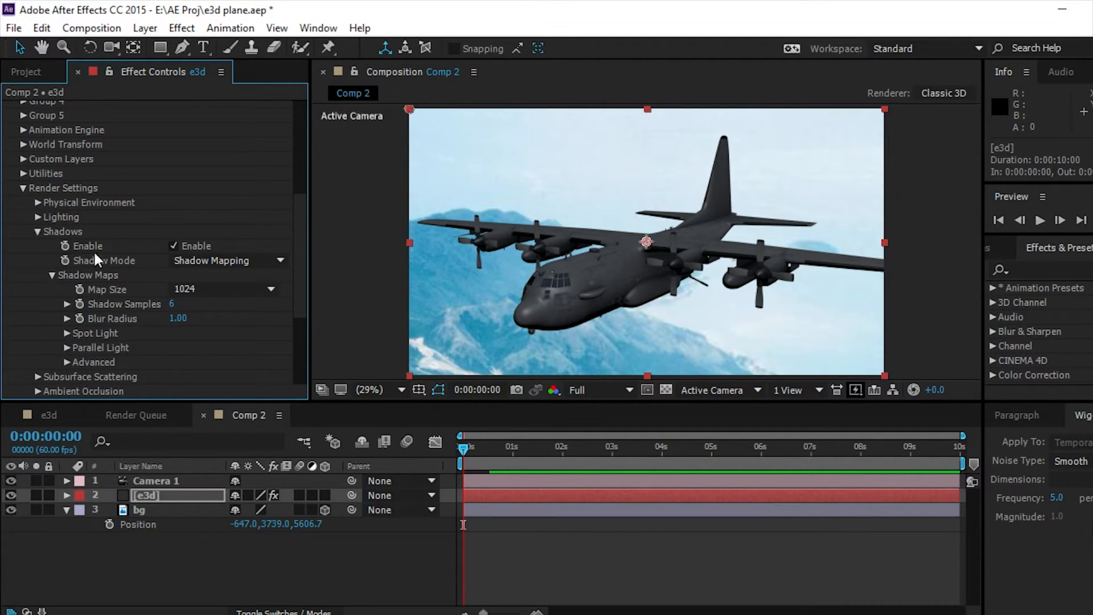
{"action": "left_click", "coordinate": [227, 260]}
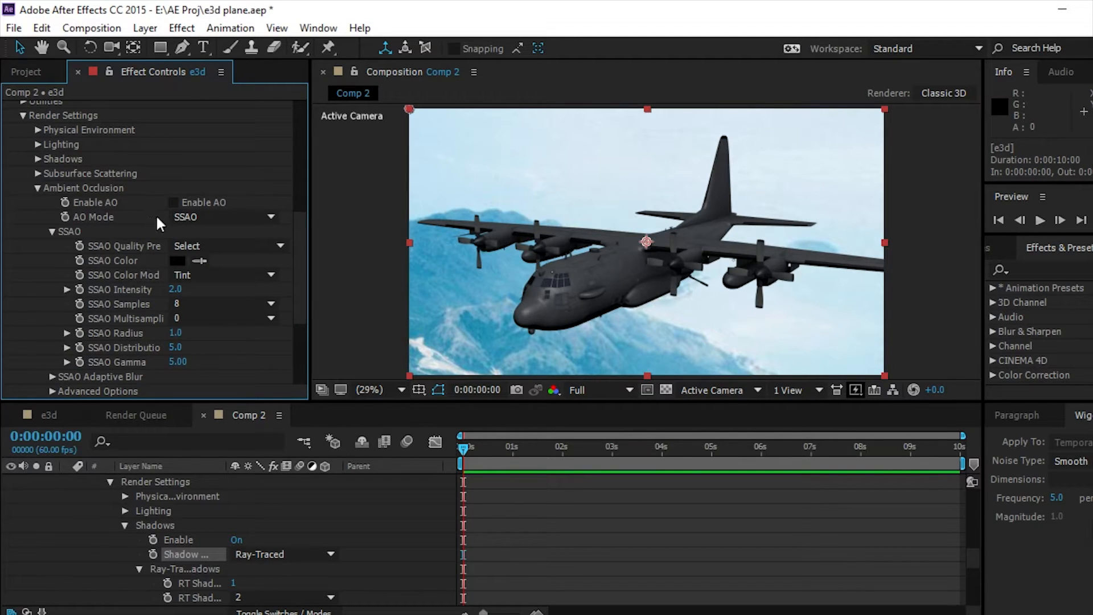
{"action": "left_click", "coordinate": [174, 202]}
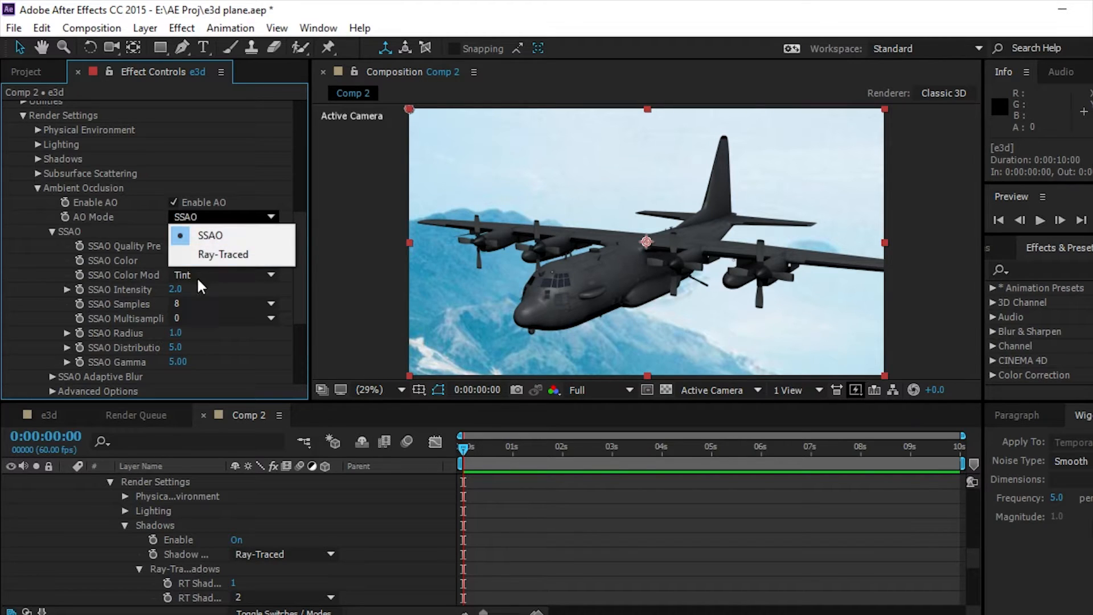
Set AO Mode to Ray-Traced and toggle AO off and on to compare the shading
{"action": "left_click", "coordinate": [209, 235]}
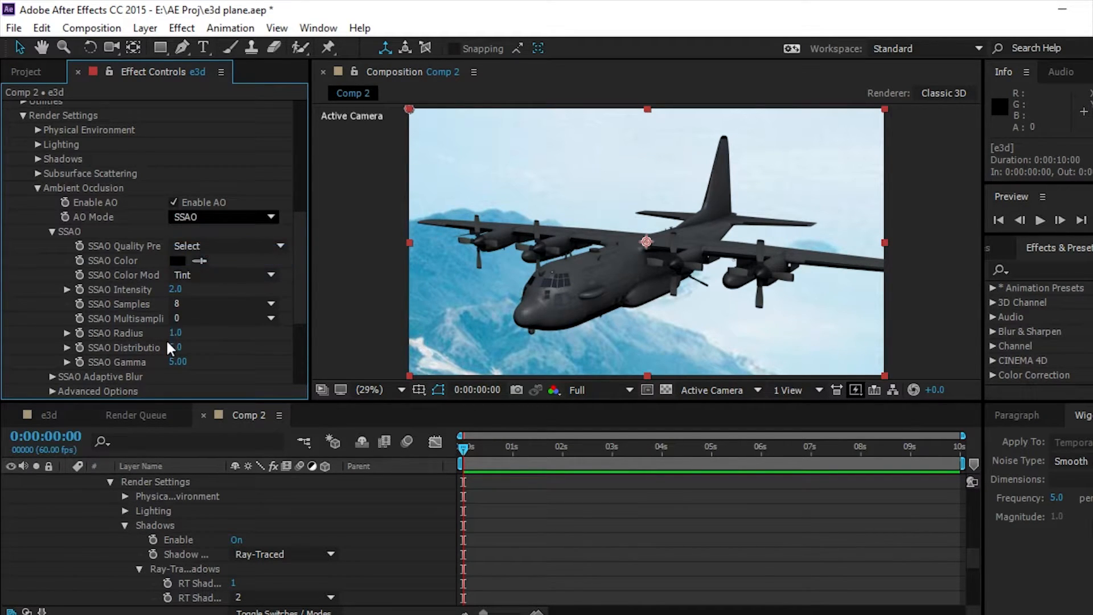
{"action": "left_click", "coordinate": [224, 216]}
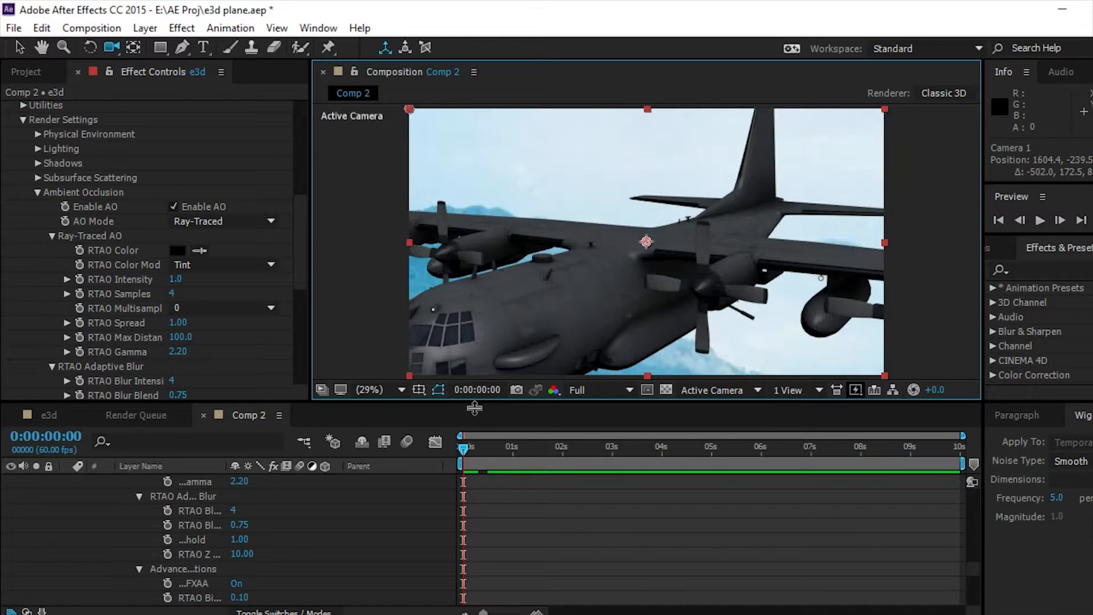
{"action": "left_click", "coordinate": [173, 206]}
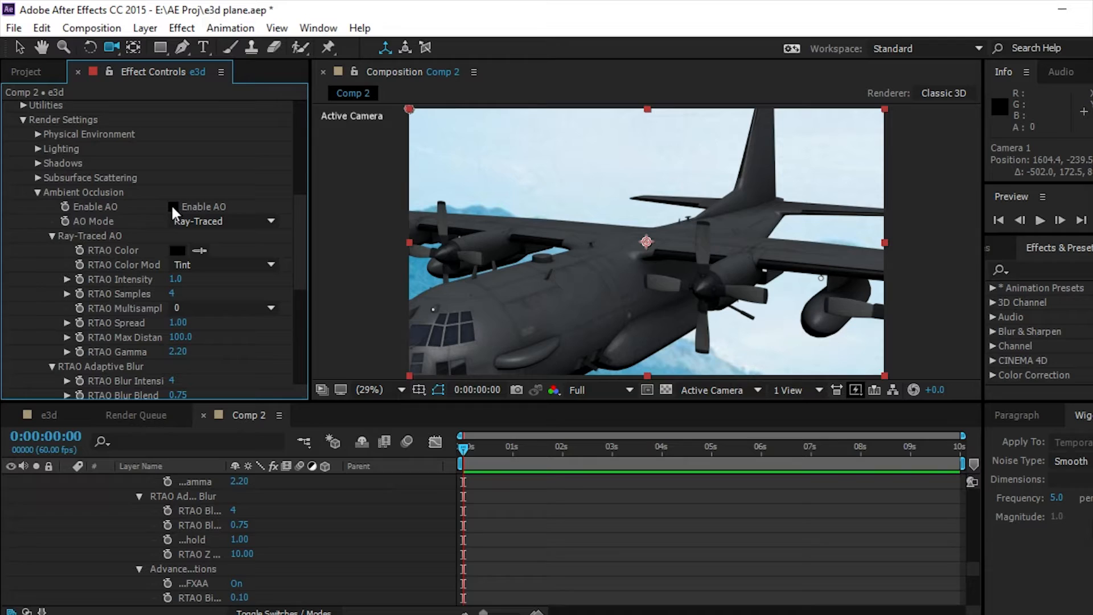
{"action": "left_click", "coordinate": [173, 206]}
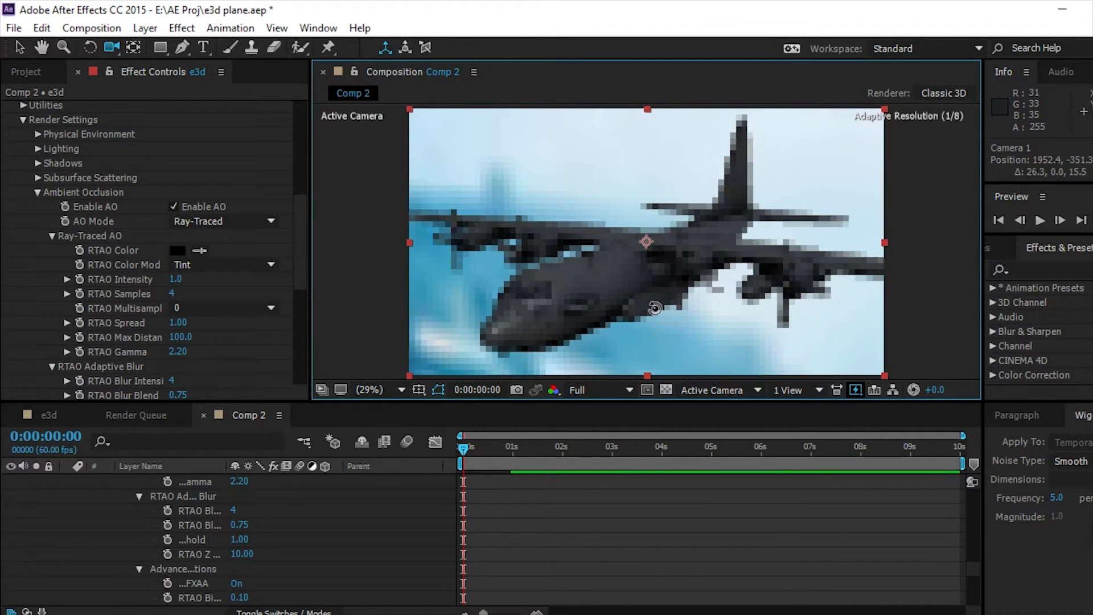
Reposition Camera 1 in the viewer so the whole plane is framed over the mountains
{"action": "left_click_drag", "start_coordinate": [656, 306], "coordinate": [678, 357]}
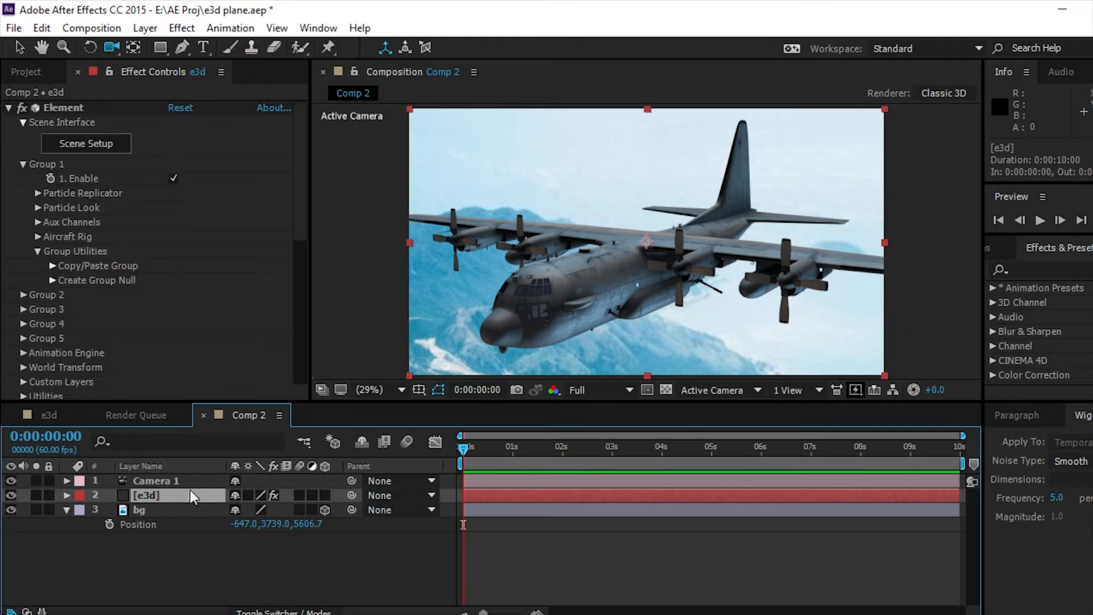
Give Camera 1's Orientation a wiggle(2,1) expression for gentle shake
{"action": "left_click", "coordinate": [155, 481]}
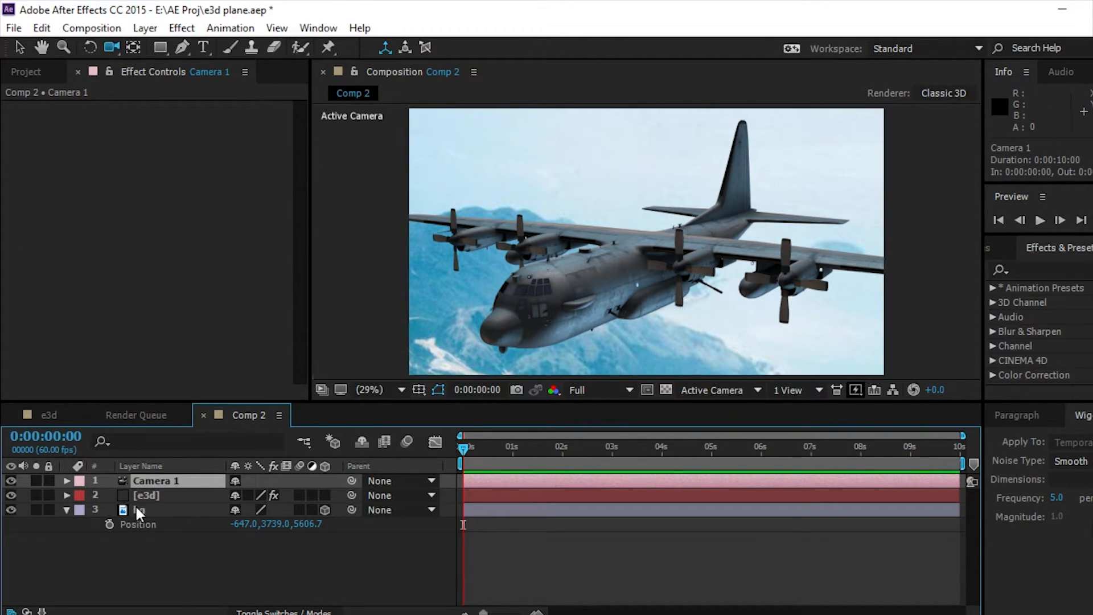
{"action": "left_click", "coordinate": [70, 480]}
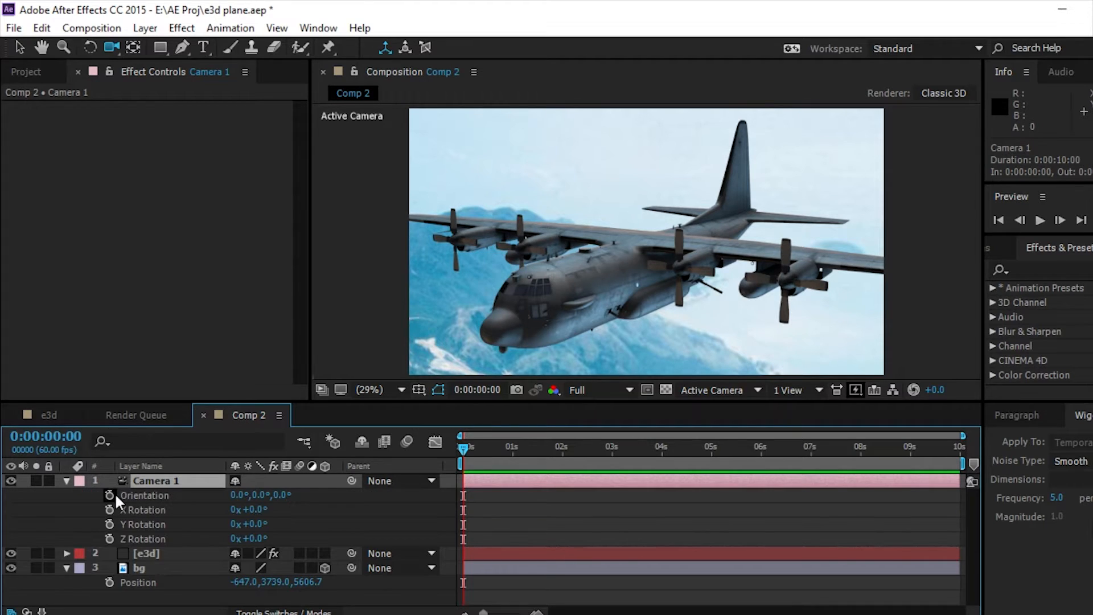
{"action": "mouse_move", "coordinate": [111, 496]}
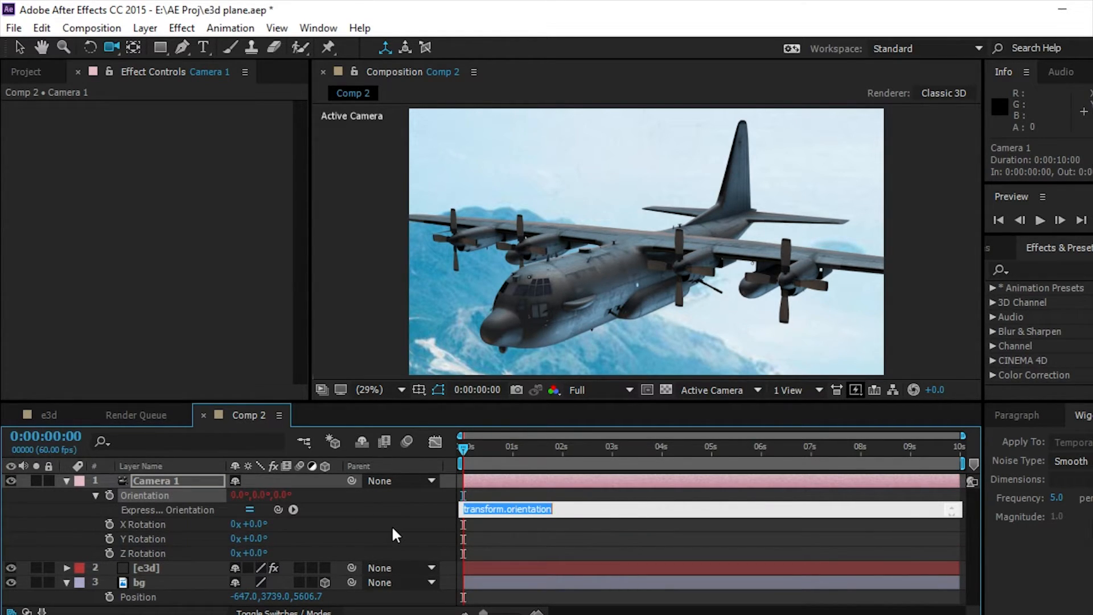
{"action": "type", "text": "wiggl"}
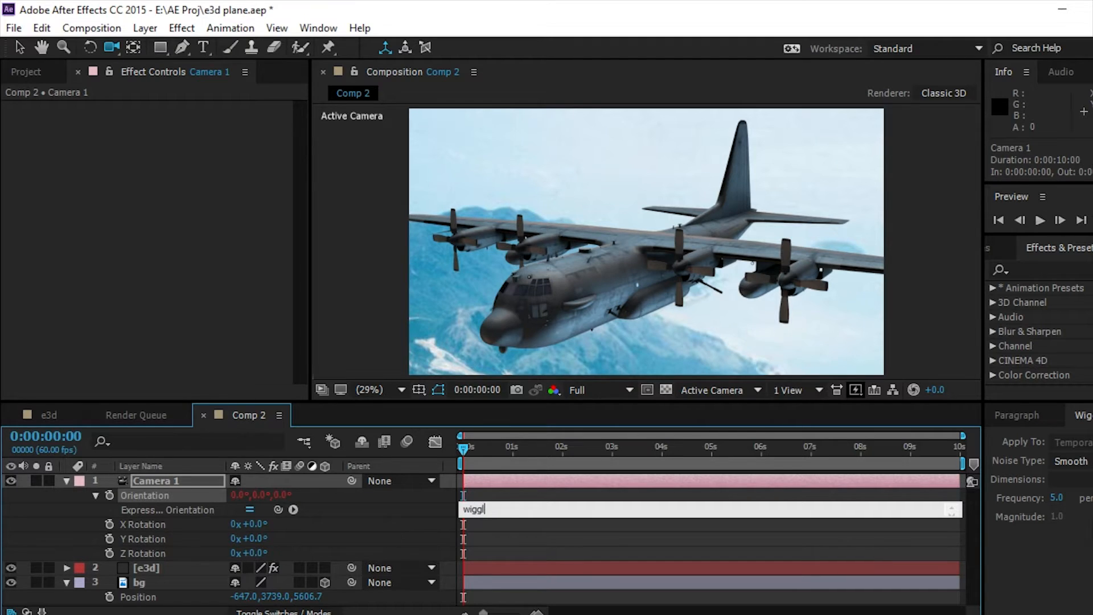
{"action": "type", "text": "("}
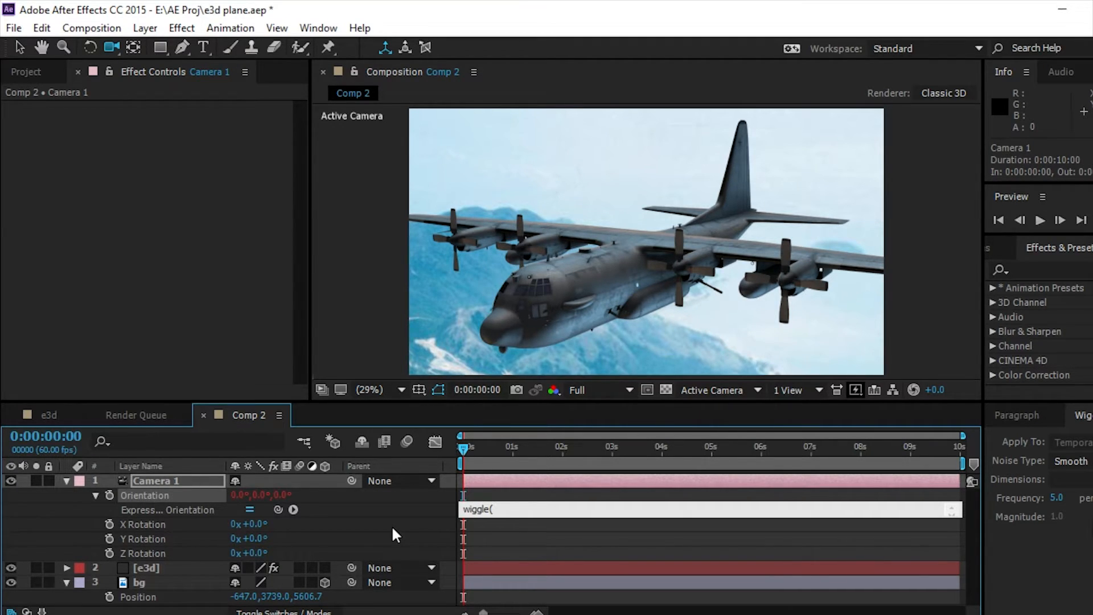
{"action": "type", "text": "2,1"}
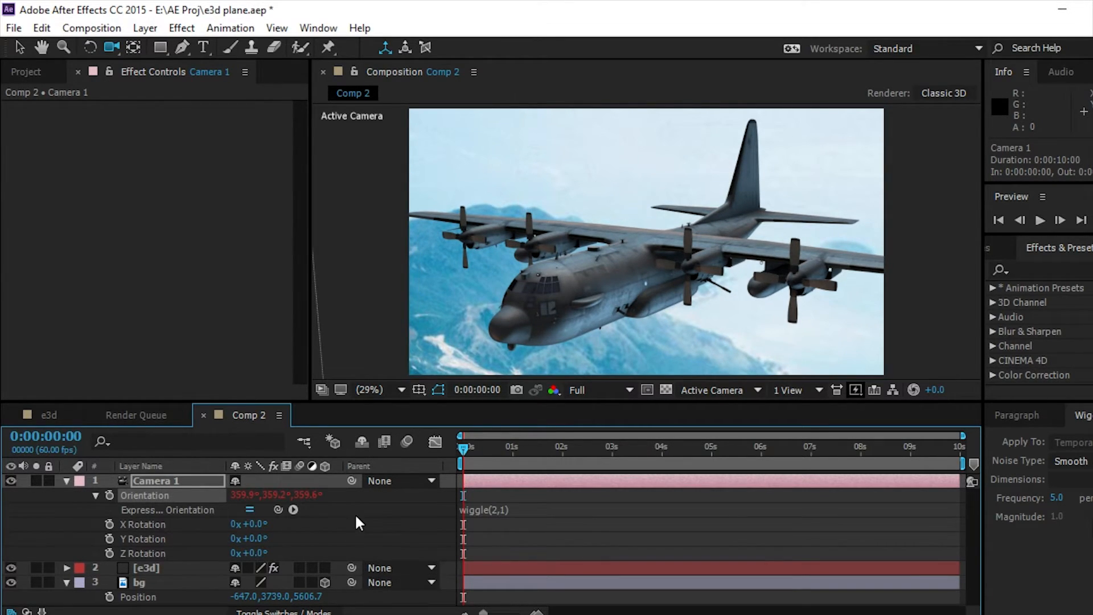
{"action": "mouse_move", "coordinate": [405, 504]}
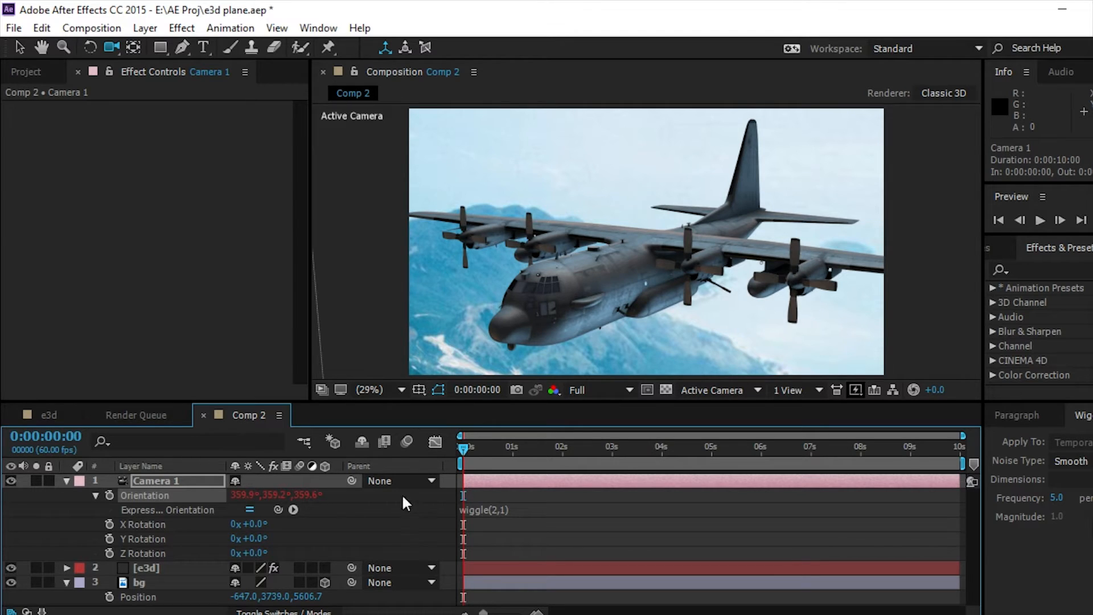
Preview the camera shake, then select the e3d layer
{"action": "key", "text": "Space"}
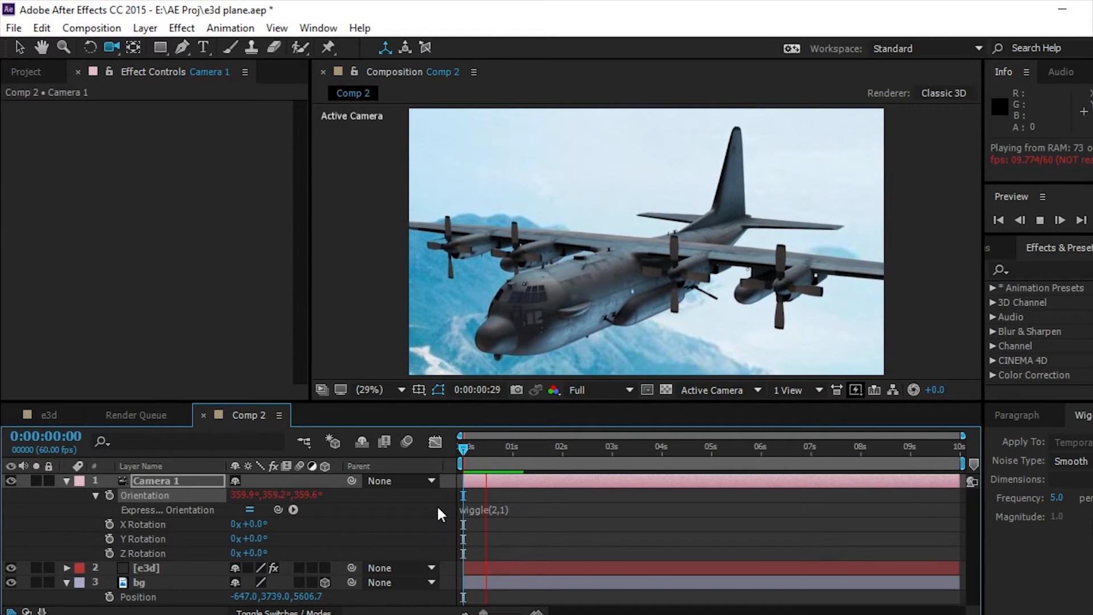
{"action": "left_click", "coordinate": [1044, 221]}
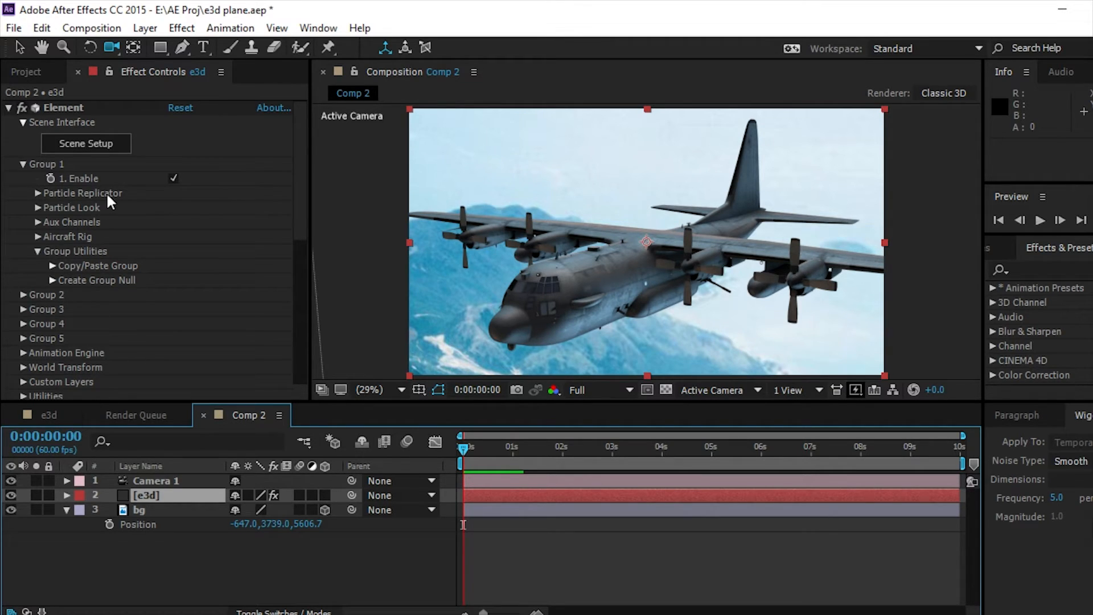
{"action": "mouse_move", "coordinate": [36, 216]}
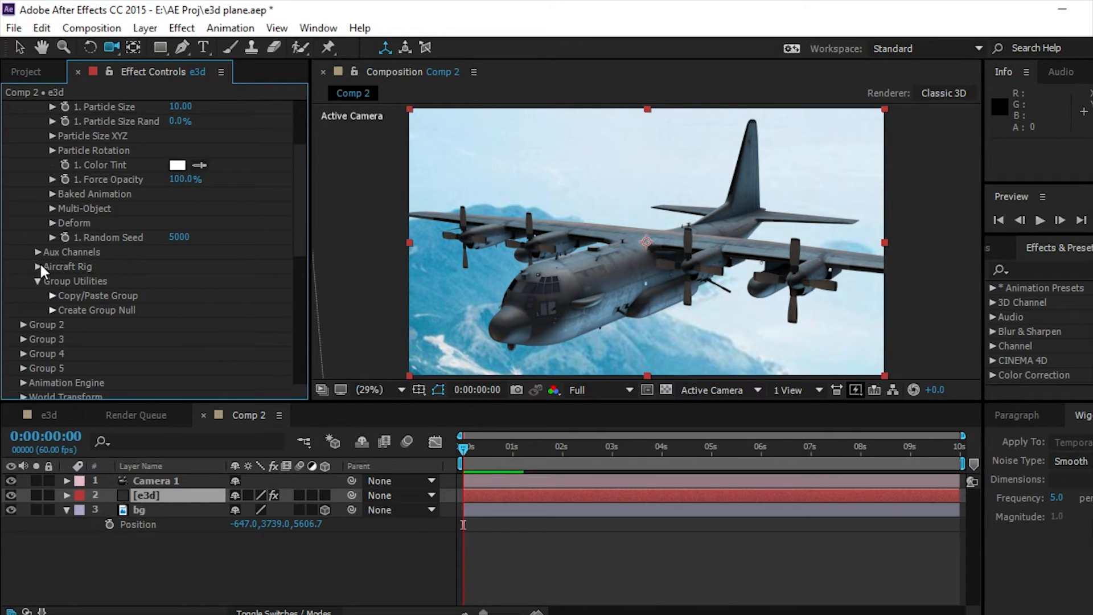
Expand Aircraft Rig and move the time indicator to keyframe turbine rotation
{"action": "left_click", "coordinate": [34, 266]}
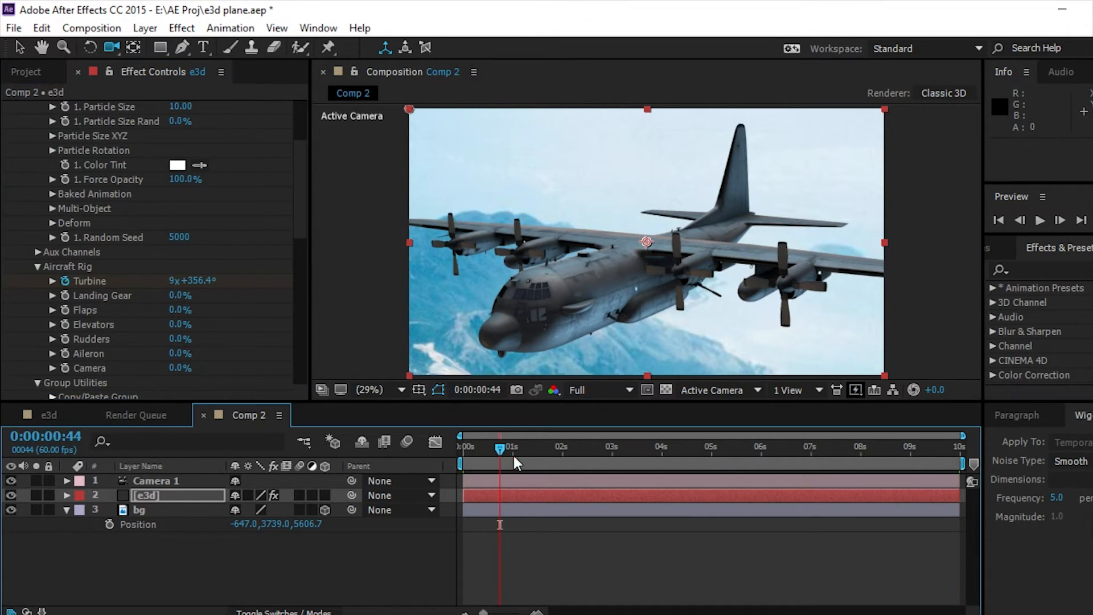
{"action": "left_click", "coordinate": [655, 465]}
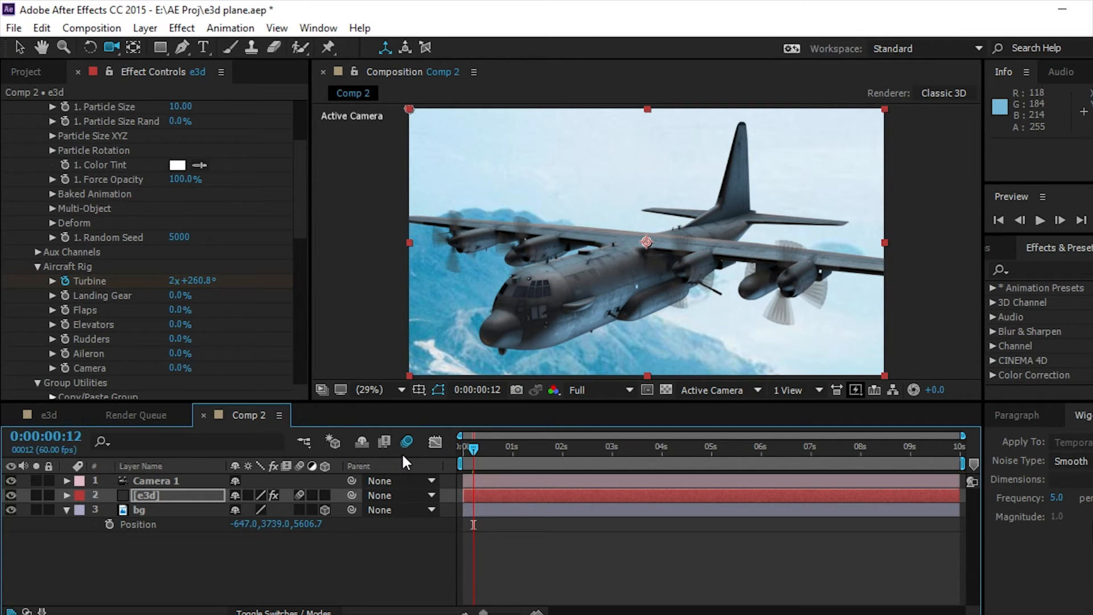
Show motion blur in the viewer and reset Landing Gear to 0% (retracted)
{"action": "left_click", "coordinate": [406, 442]}
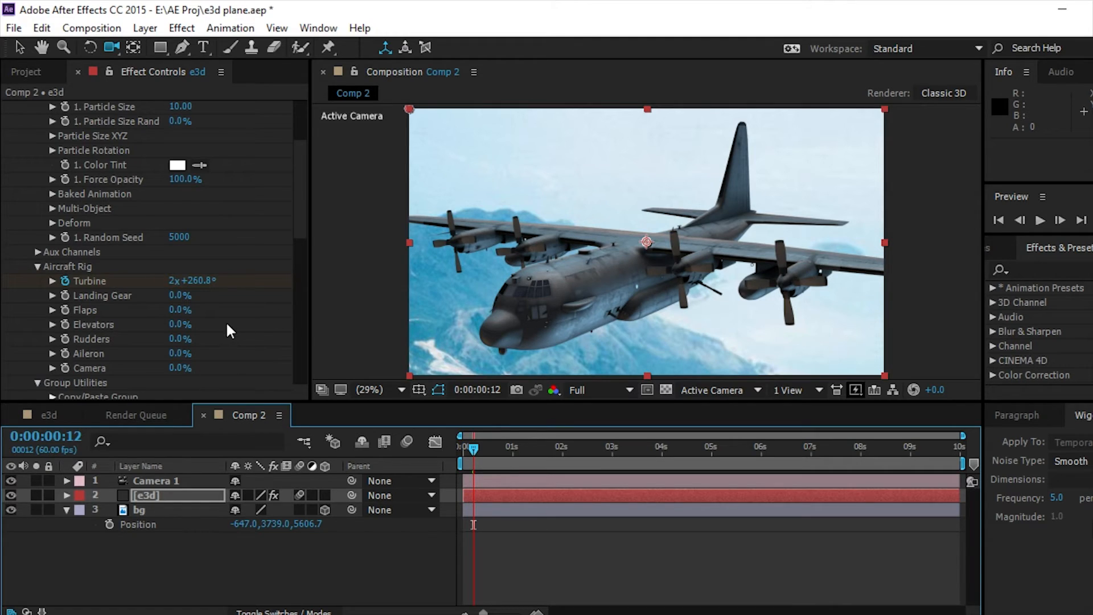
{"action": "scroll", "scroll_direction": "down", "scroll_amount": 3}
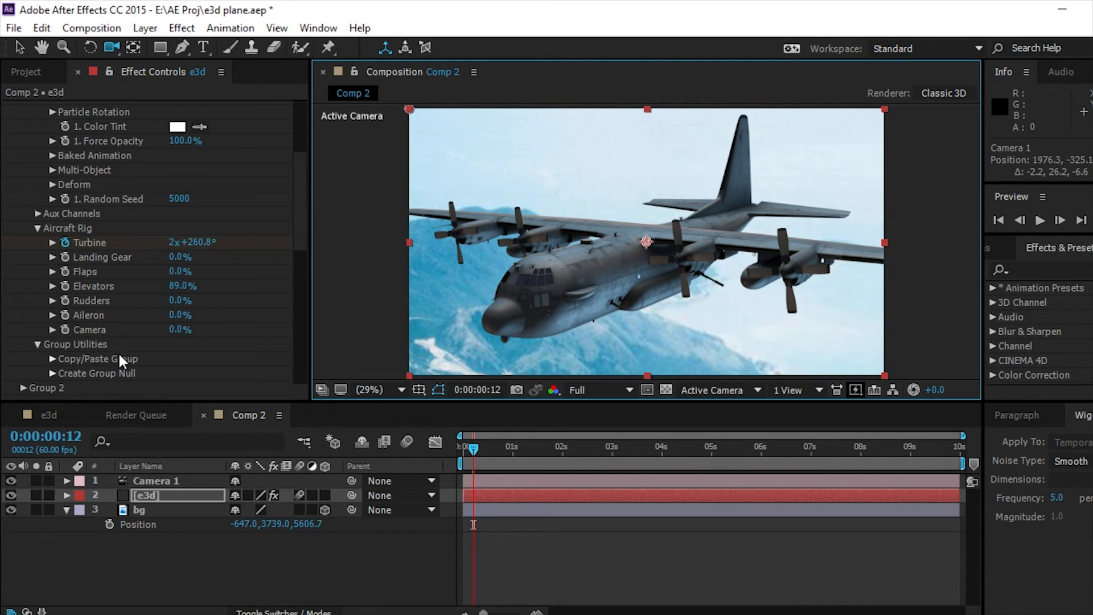
{"action": "mouse_move", "coordinate": [150, 284]}
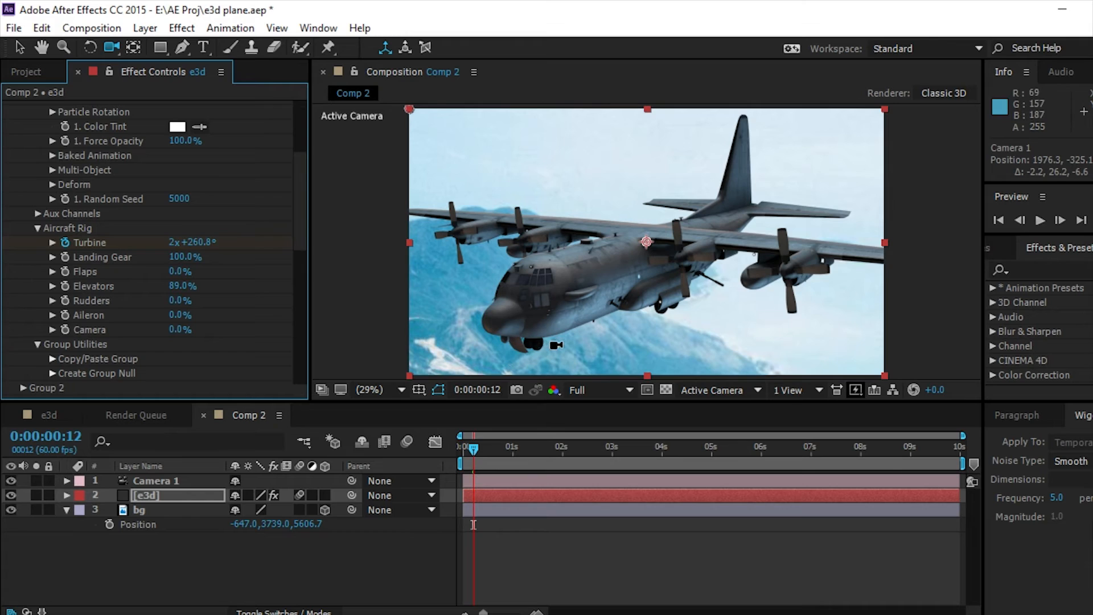
{"action": "double_click", "coordinate": [182, 257]}
{"action": "type", "text": "0"}
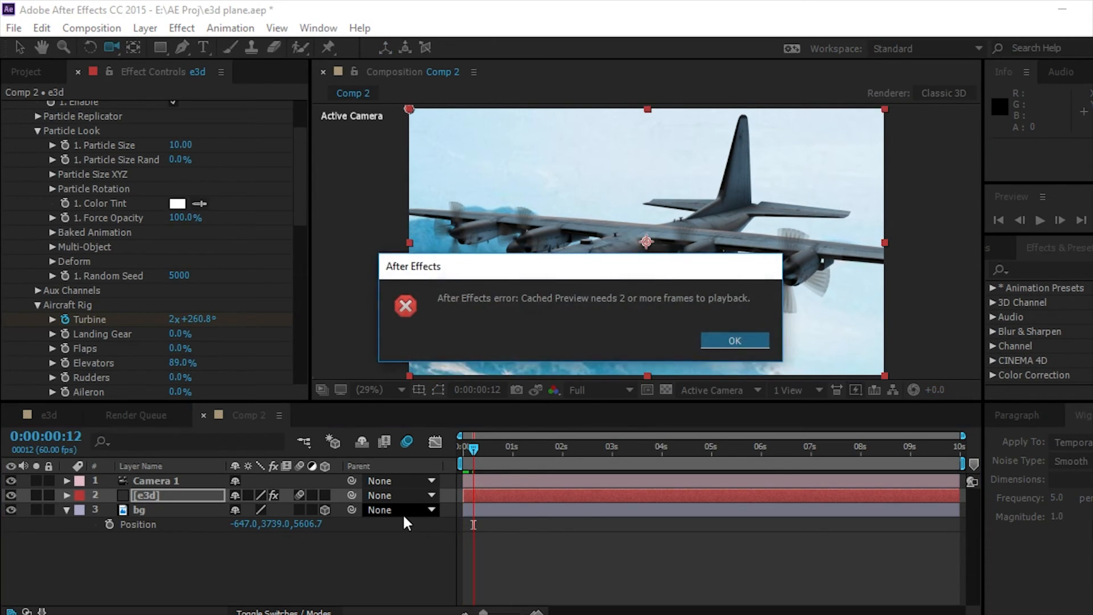
{"action": "mouse_move", "coordinate": [751, 339]}
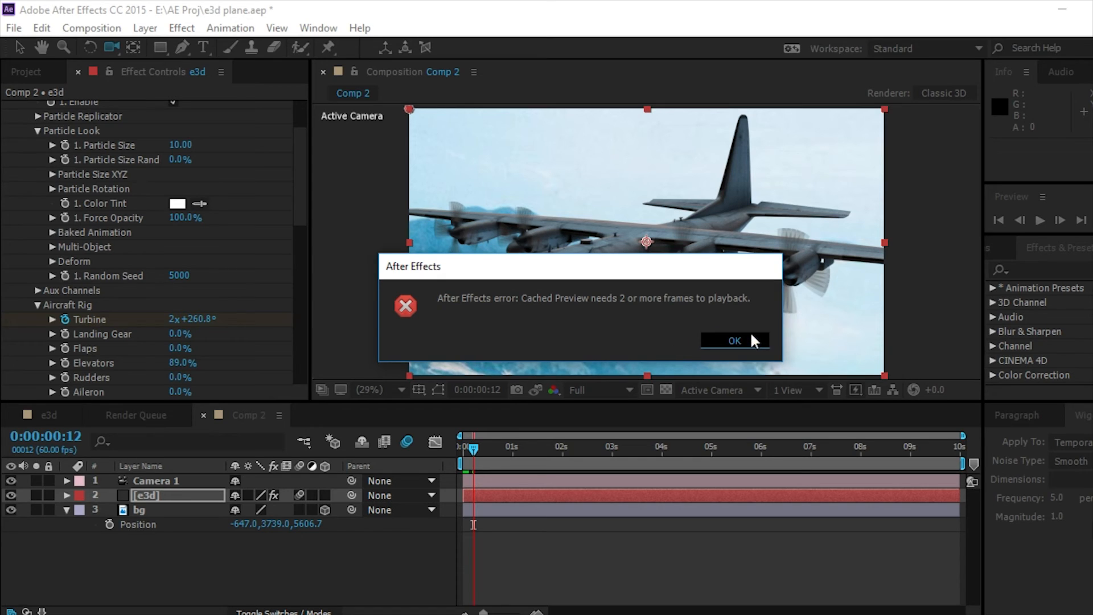
Dismiss the preview error, keyframe the bg Position, and start the work area later
{"action": "left_click", "coordinate": [734, 340]}
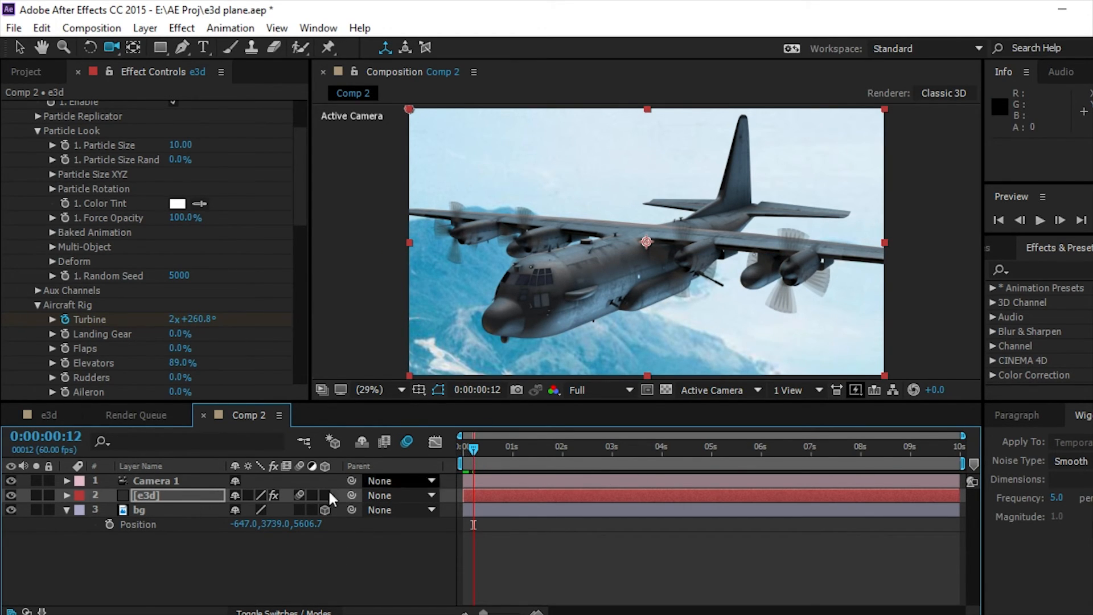
{"action": "left_click", "coordinate": [141, 509]}
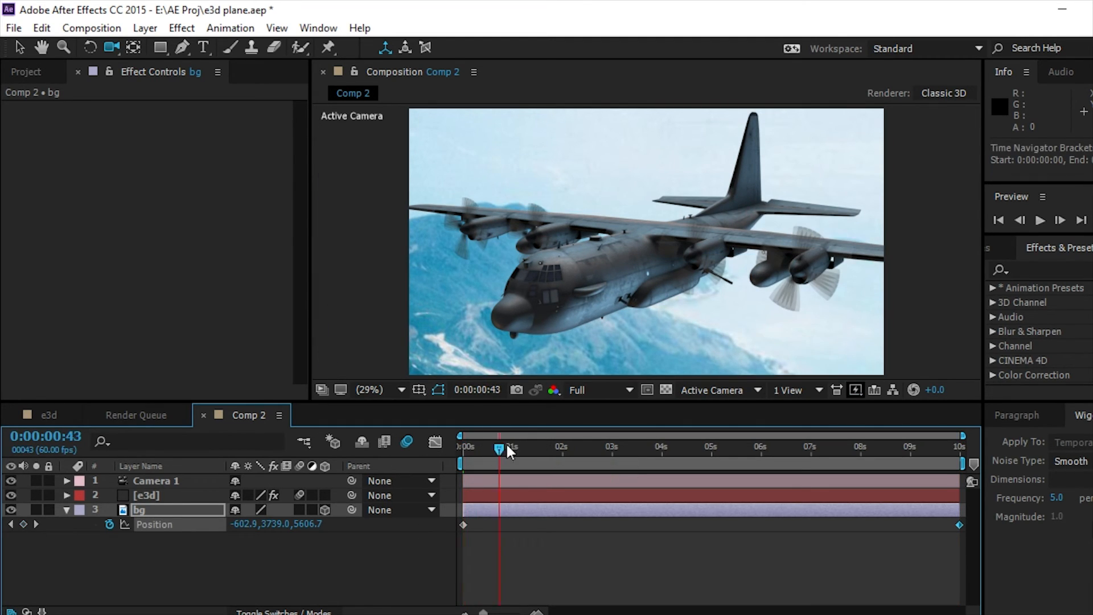
{"action": "left_click_drag", "start_coordinate": [499, 448], "coordinate": [675, 449]}
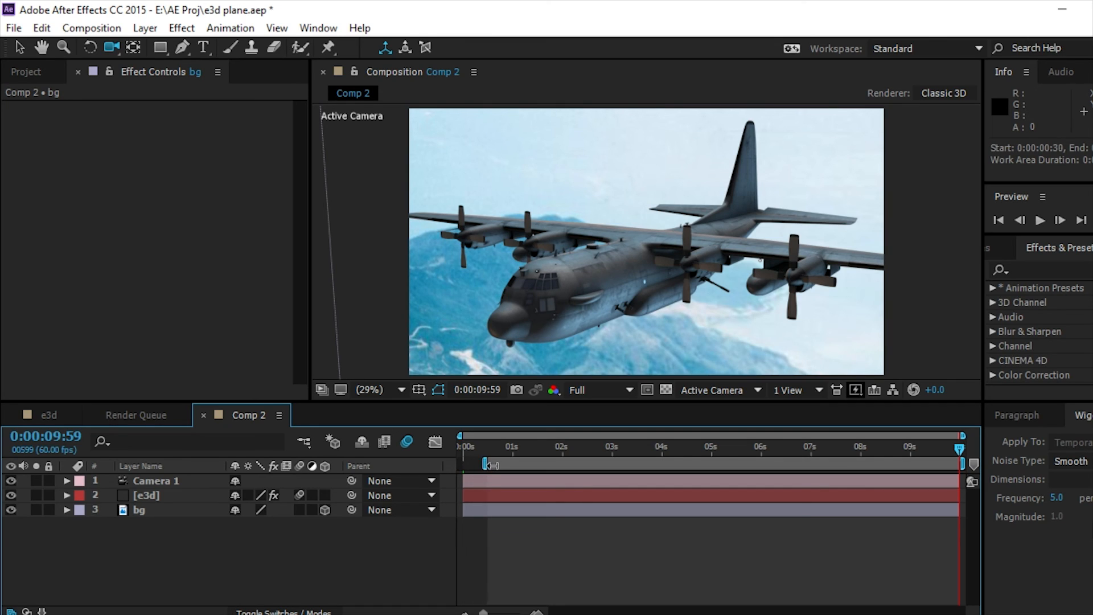
Tighten the work area and trim Comp 2 to it via Trim Comp to Work Area
{"action": "left_click_drag", "start_coordinate": [482, 463], "coordinate": [490, 463]}
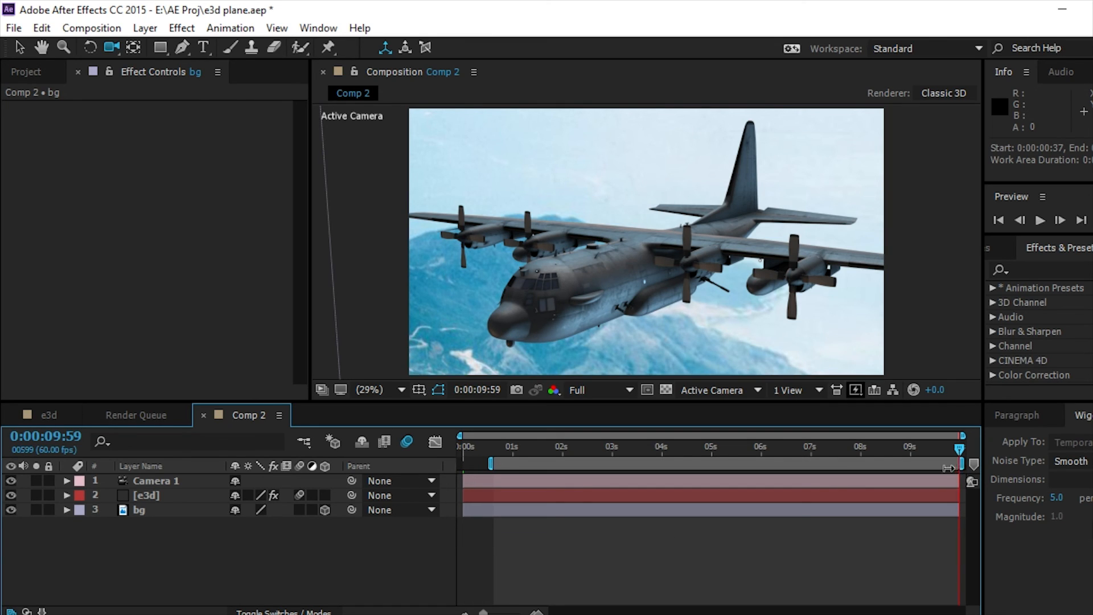
{"action": "right_click", "coordinate": [729, 479]}
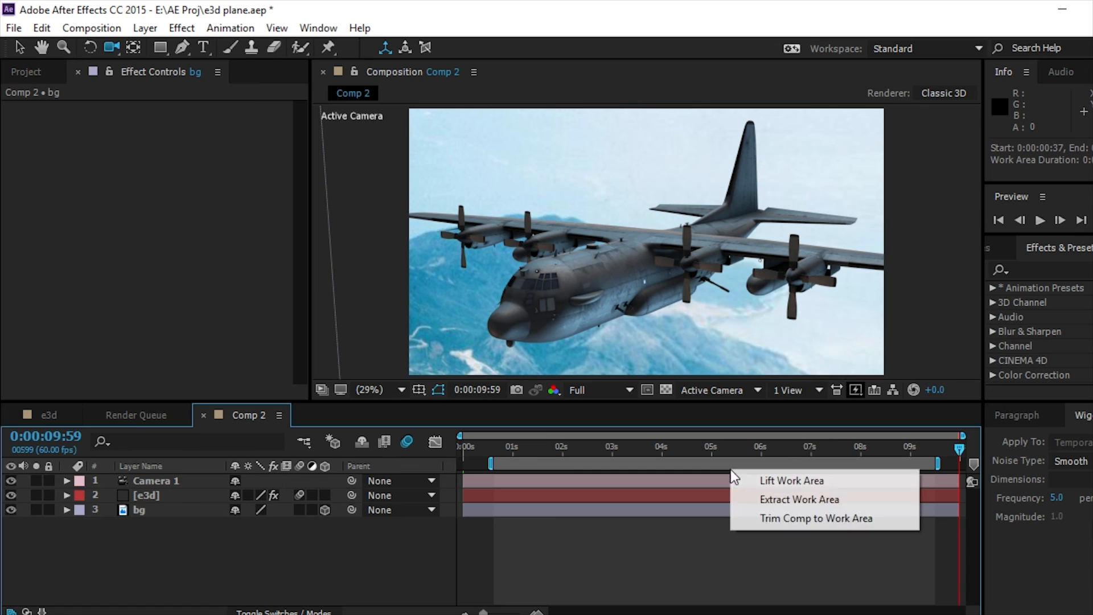
{"action": "left_click", "coordinate": [815, 518]}
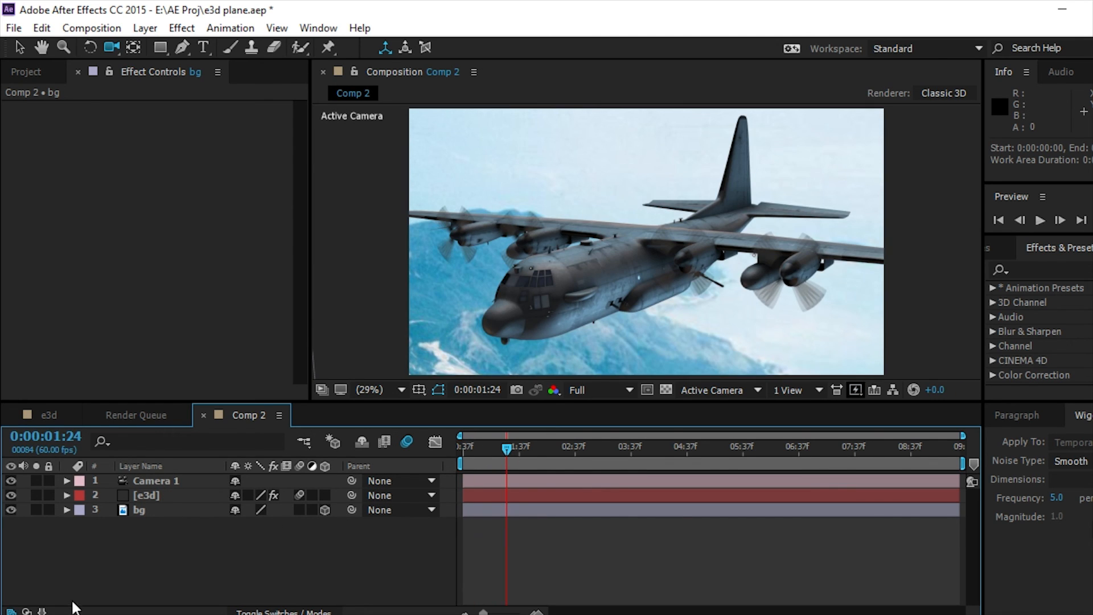
{"action": "mouse_move", "coordinate": [149, 529]}
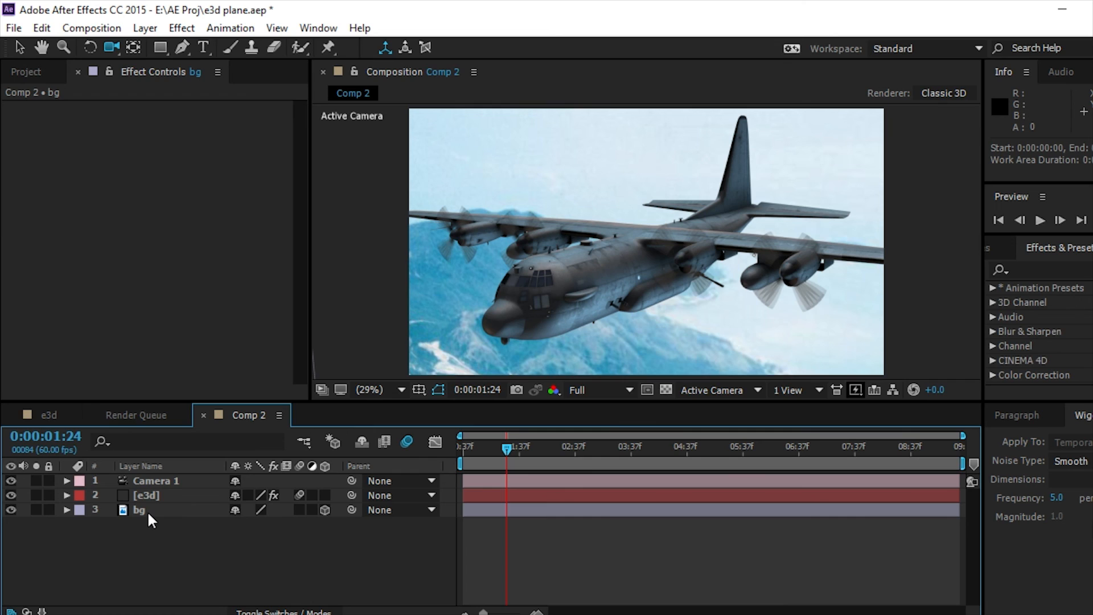